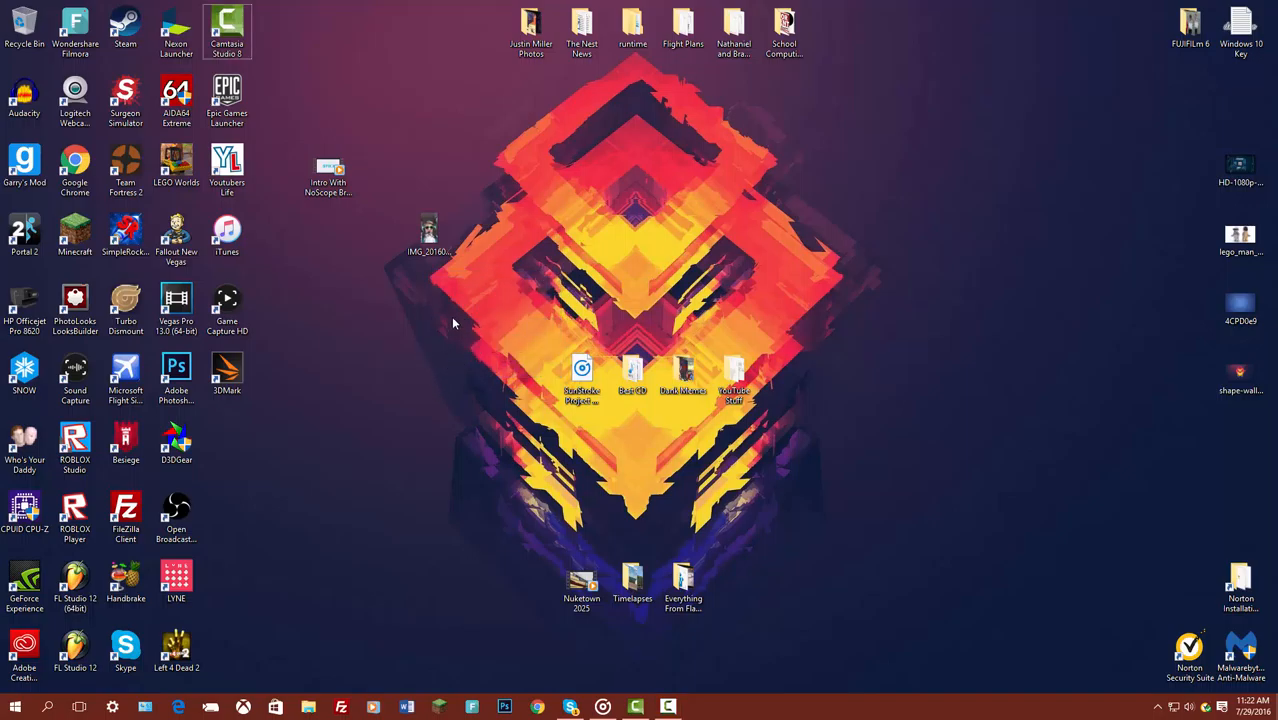
{"action": "mouse_move", "coordinate": [474, 288]}
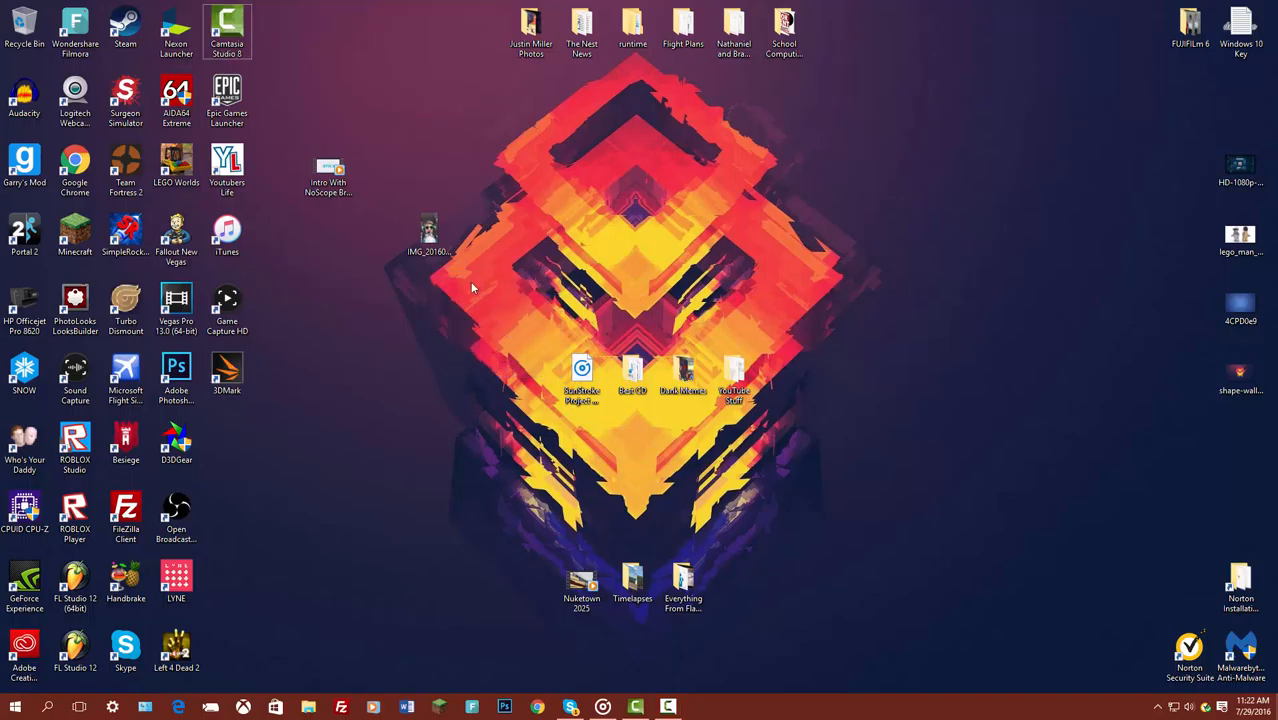
{"action": "mouse_move", "coordinate": [296, 580]}
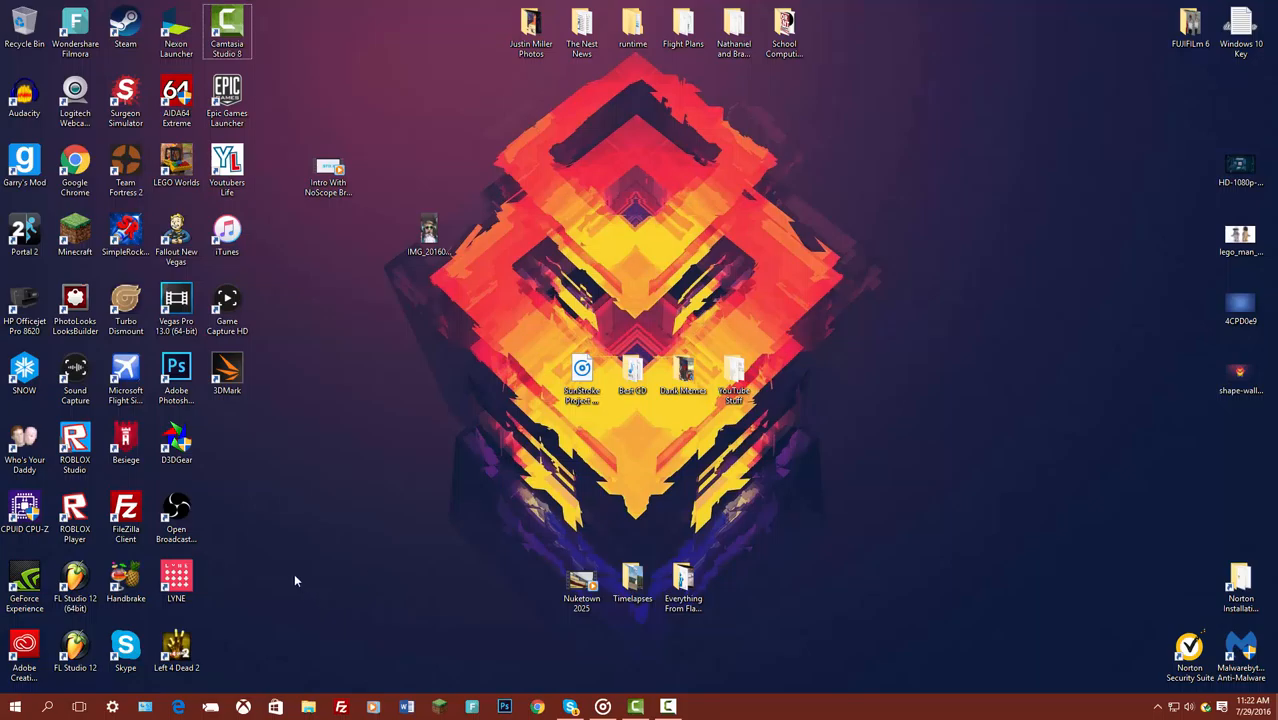
{"action": "mouse_move", "coordinate": [556, 200]}
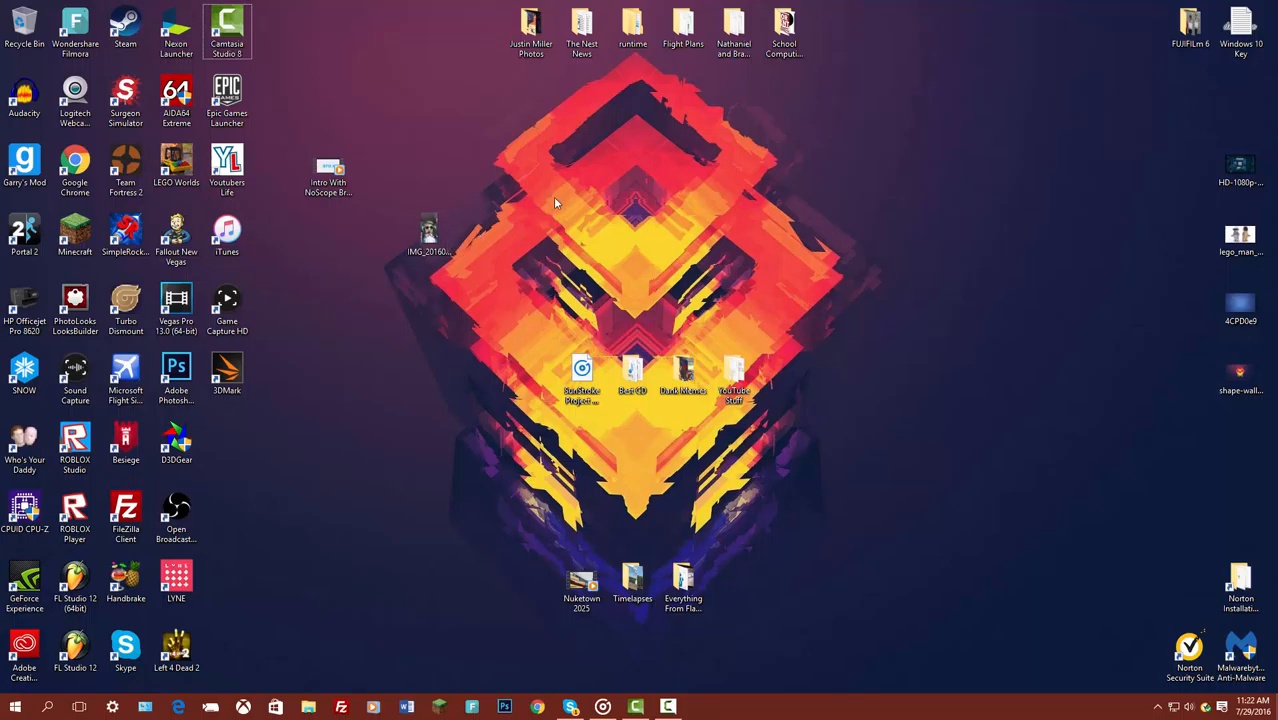
{"action": "mouse_move", "coordinate": [408, 464]}
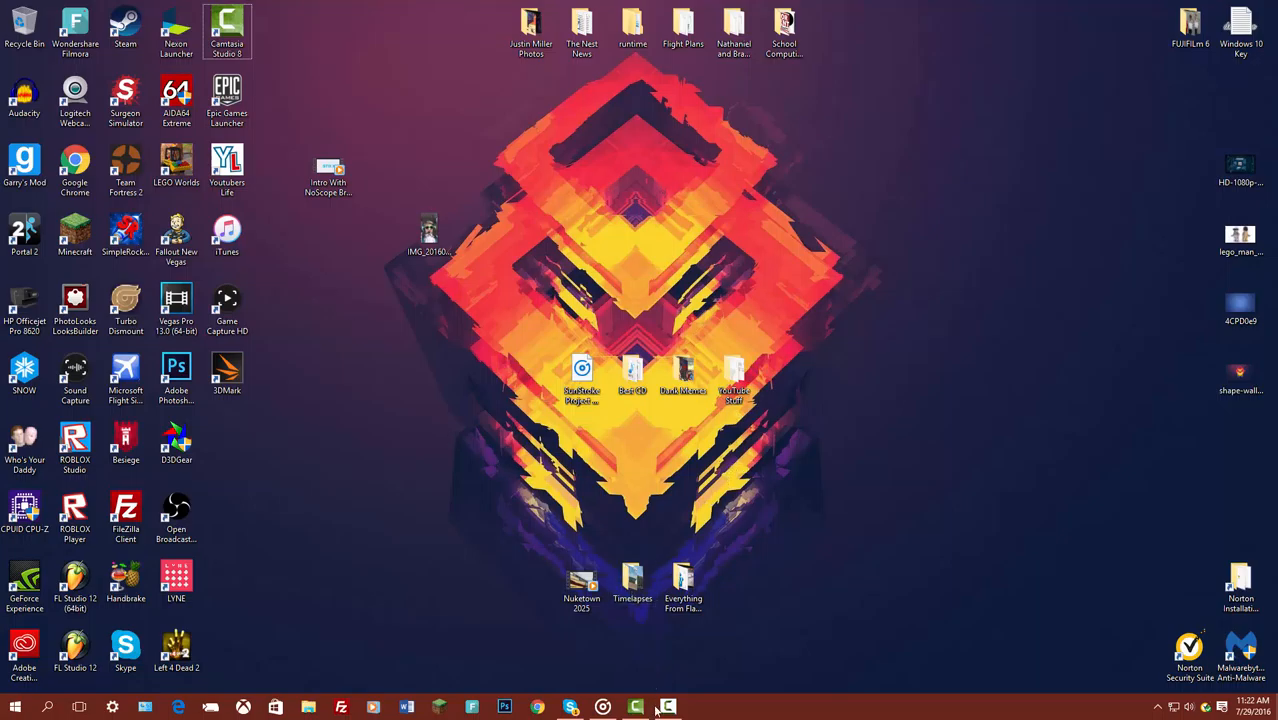
{"action": "mouse_move", "coordinate": [636, 708]}
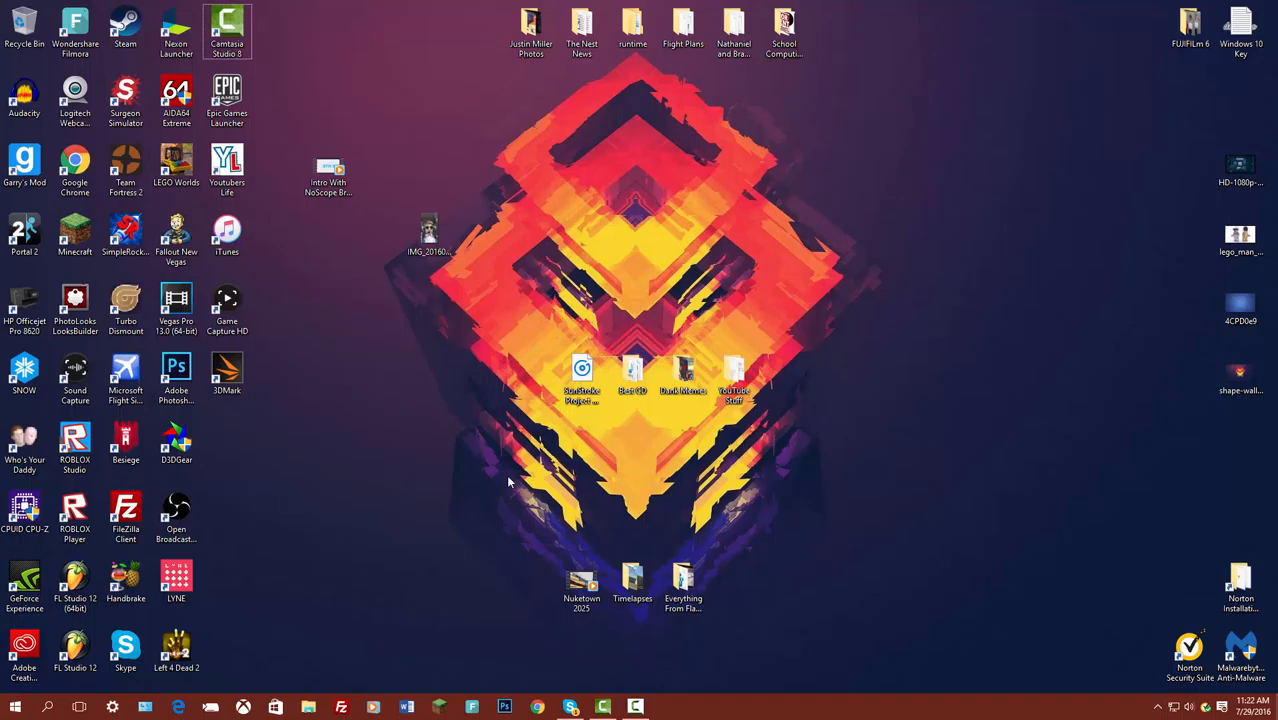
{"action": "mouse_move", "coordinate": [356, 408]}
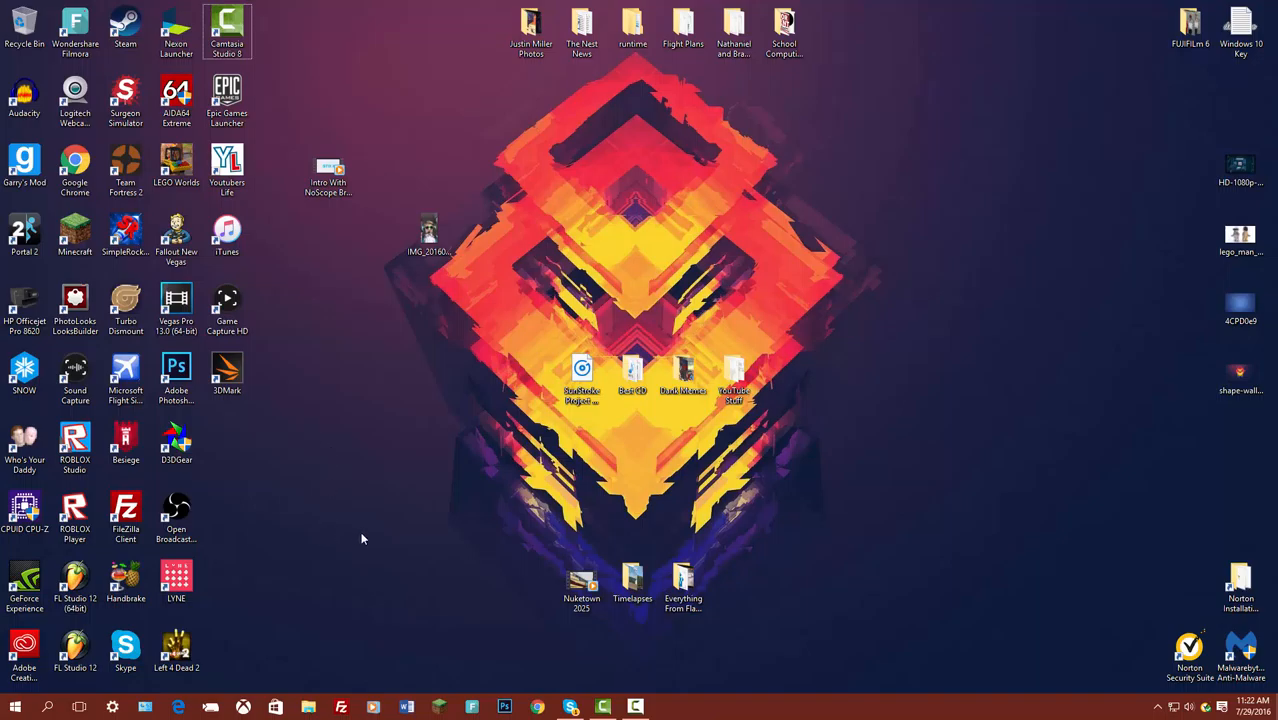
{"action": "mouse_move", "coordinate": [456, 374]}
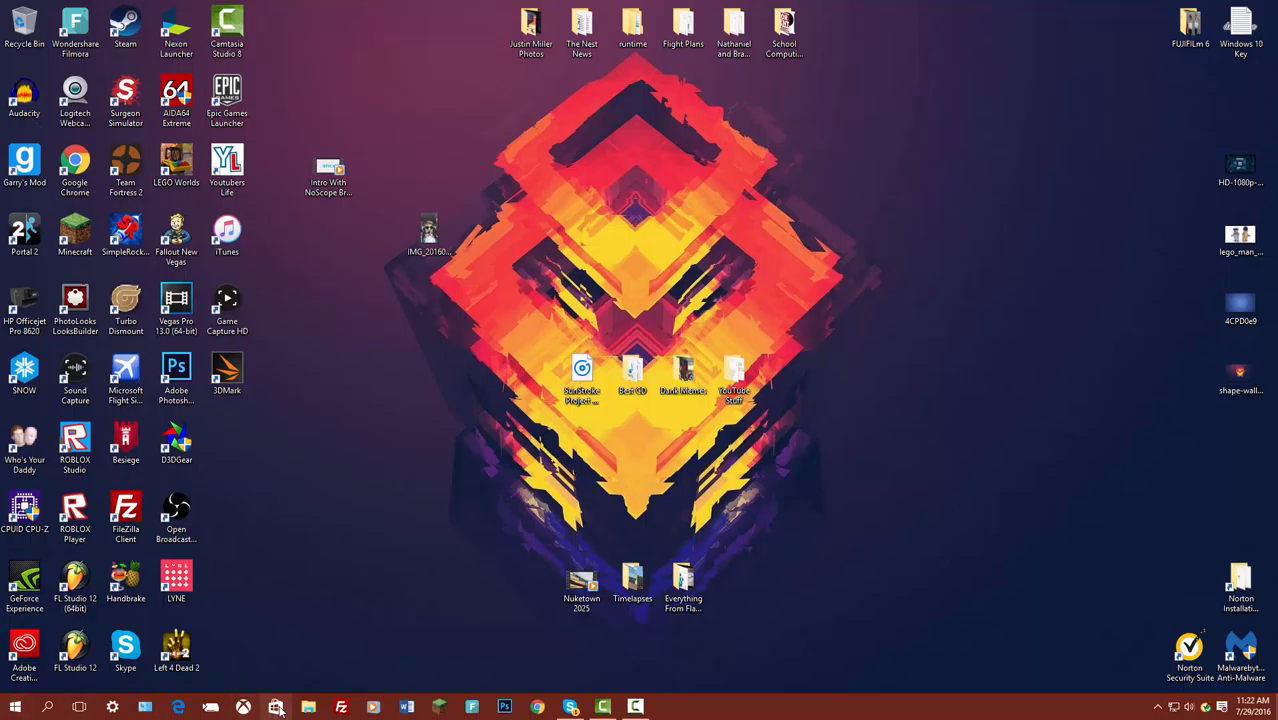
- Launch File Explorer from the taskbar, landing on Quick access
{"action": "left_click", "coordinate": [308, 702]}
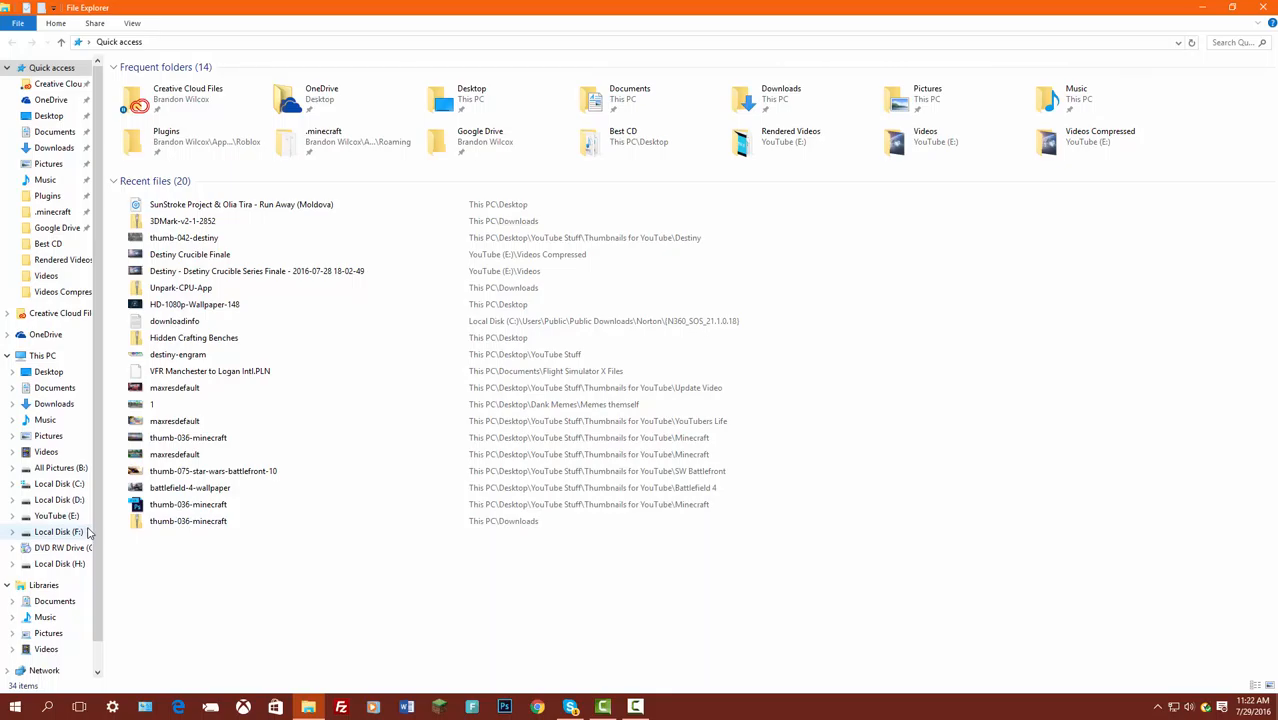
{"action": "mouse_move", "coordinate": [56, 516]}
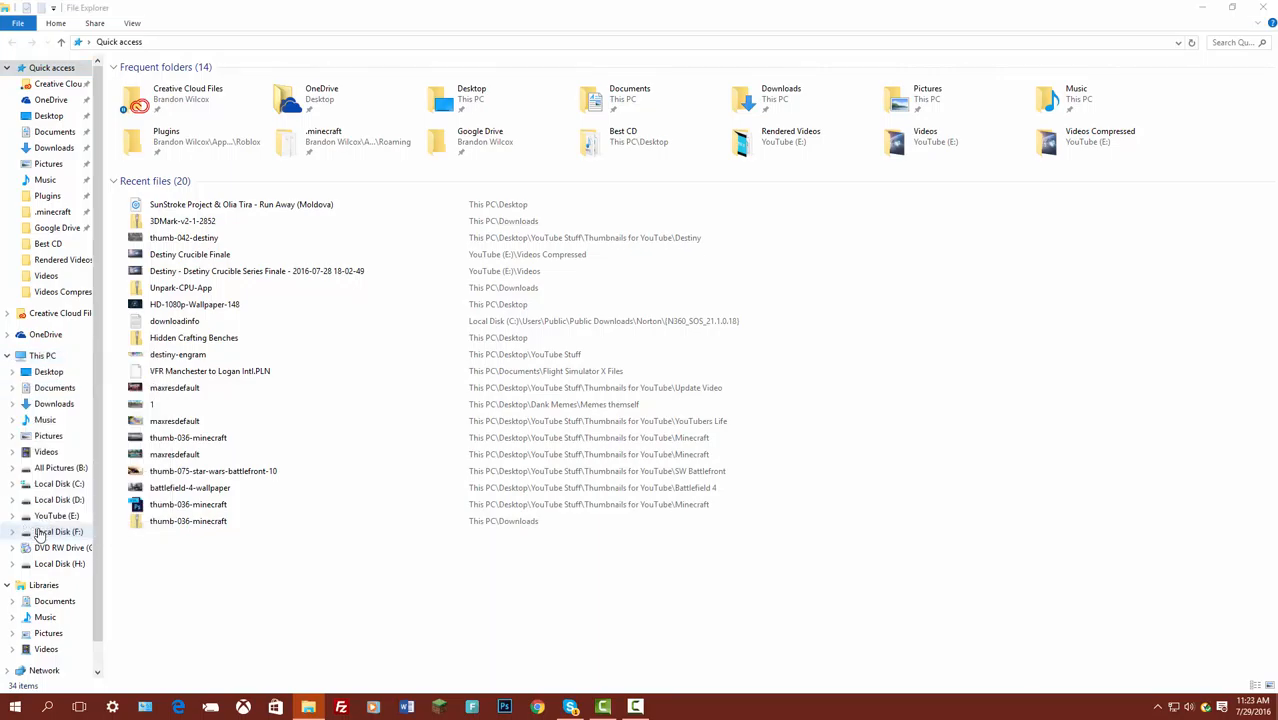
- Show This PC's system properties: AMD FX-8320E eight-core, 8.00 GB RAM, 64-bit Windows 10
{"action": "left_click", "coordinate": [180, 96]}
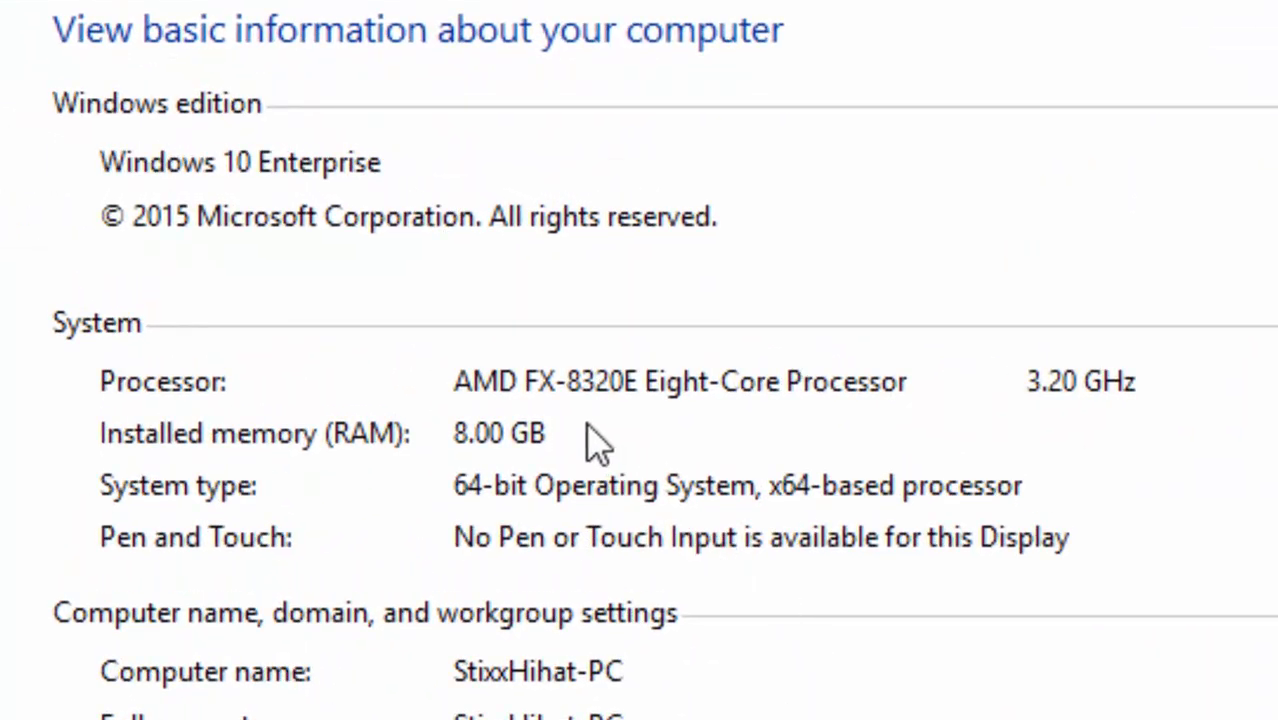
{"action": "mouse_move", "coordinate": [684, 430]}
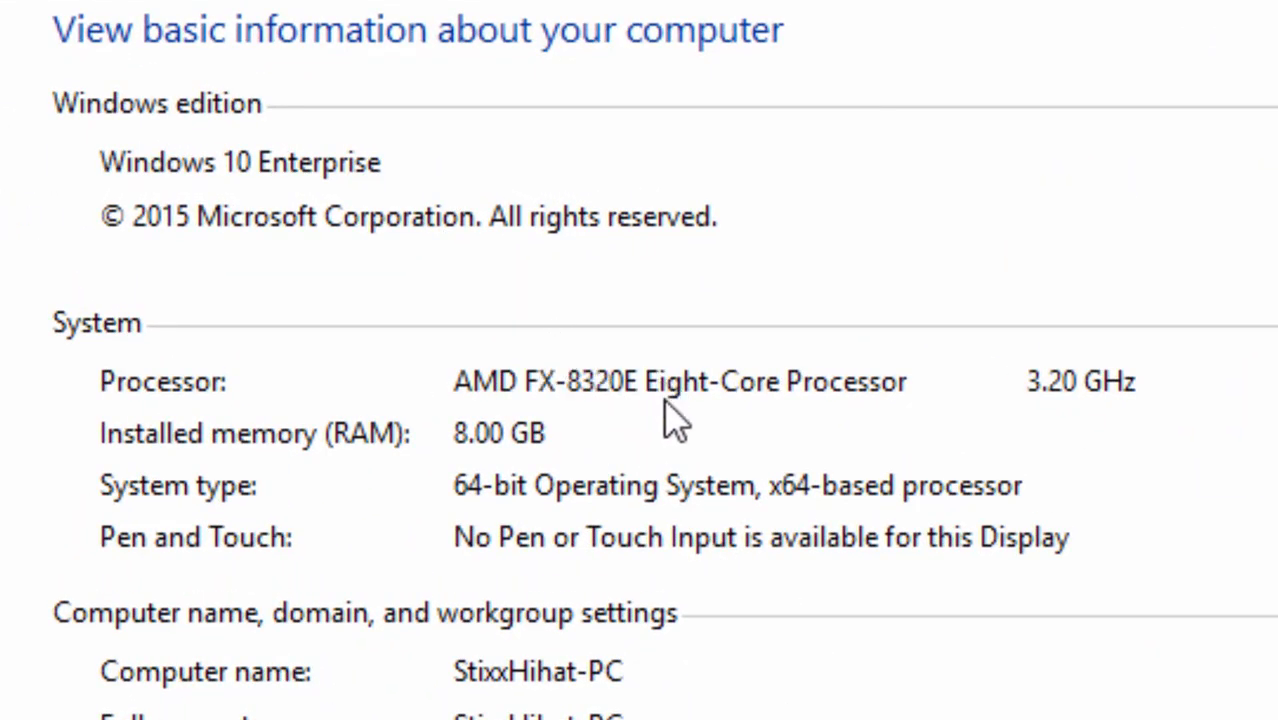
{"action": "mouse_move", "coordinate": [1018, 390]}
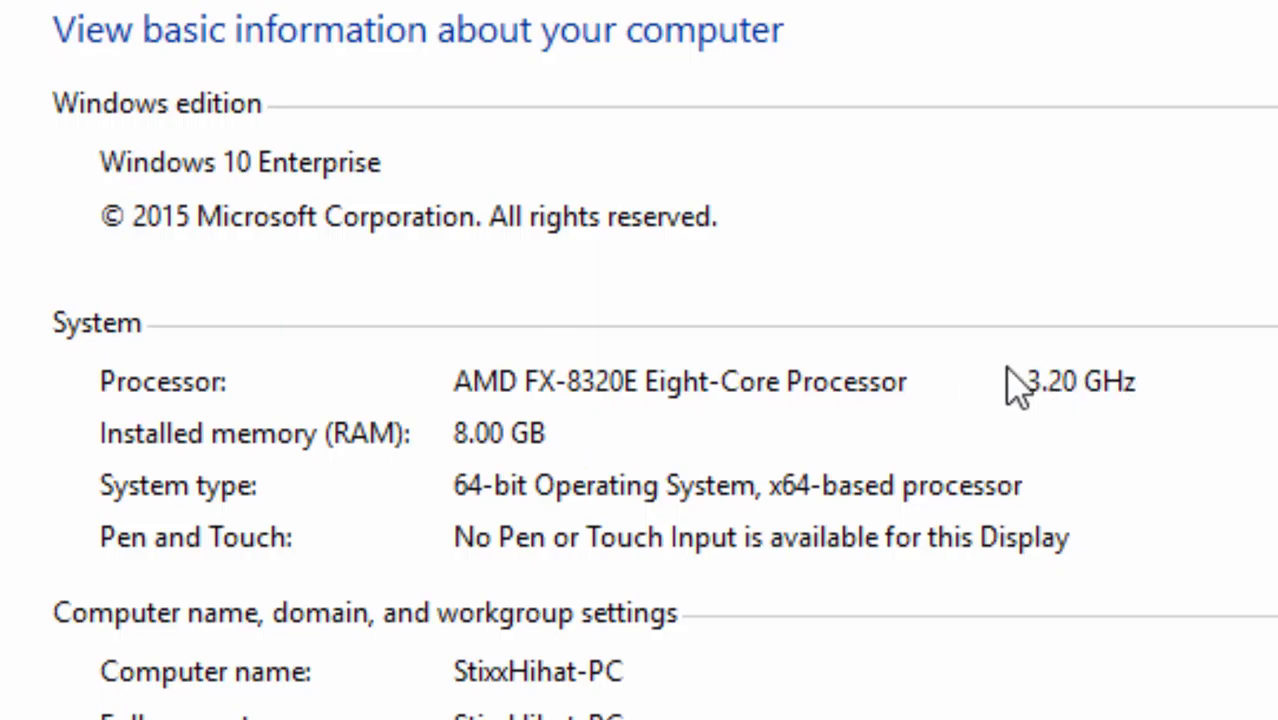
{"action": "mouse_move", "coordinate": [524, 490]}
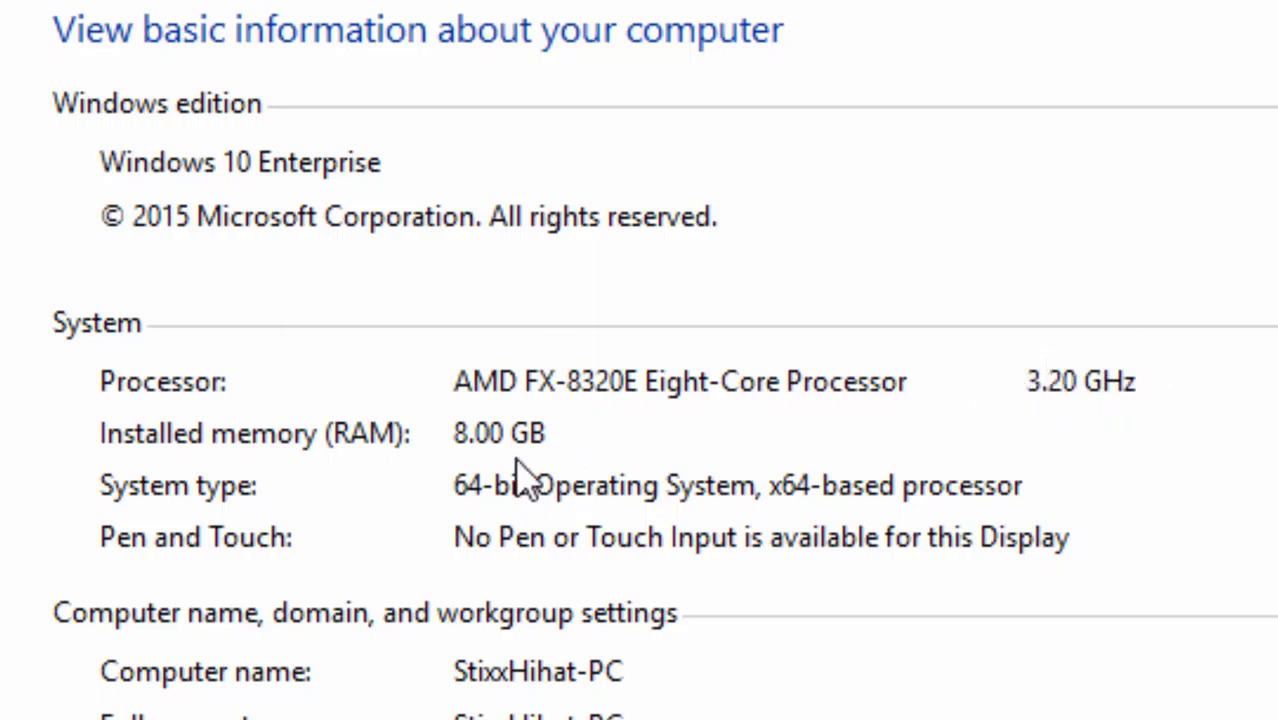
{"action": "mouse_move", "coordinate": [454, 676]}
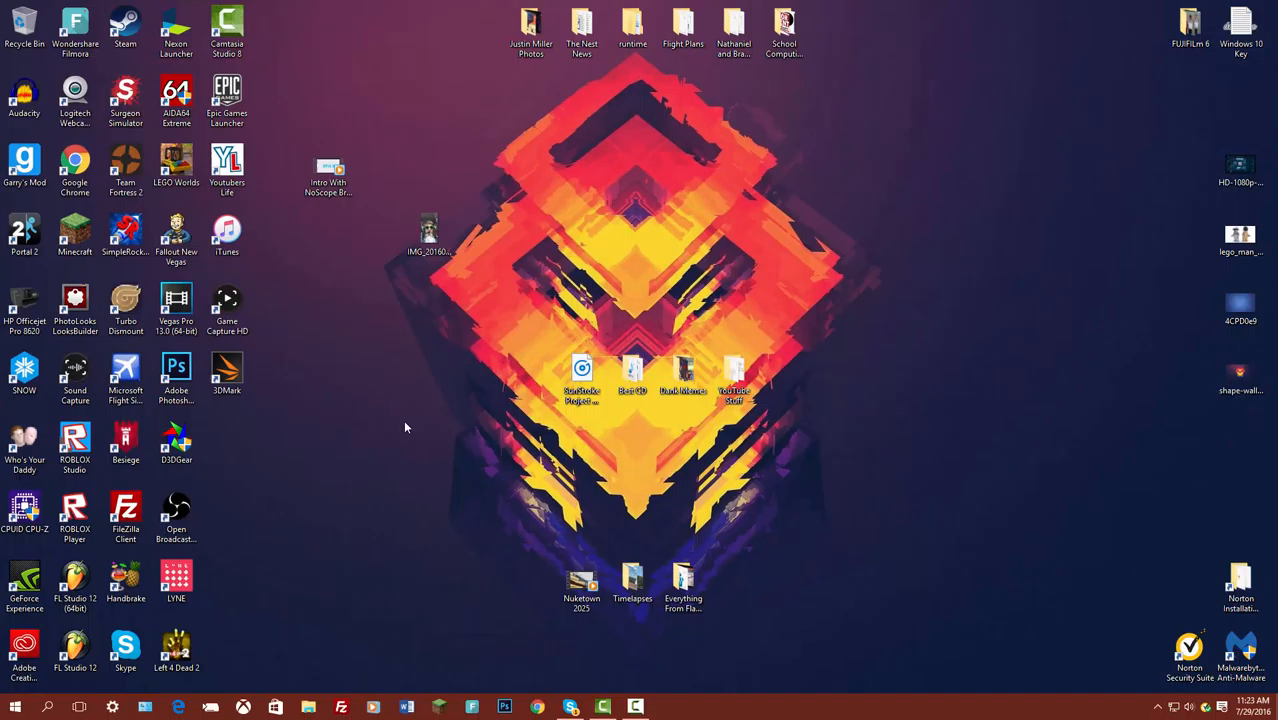
{"action": "mouse_move", "coordinate": [420, 460]}
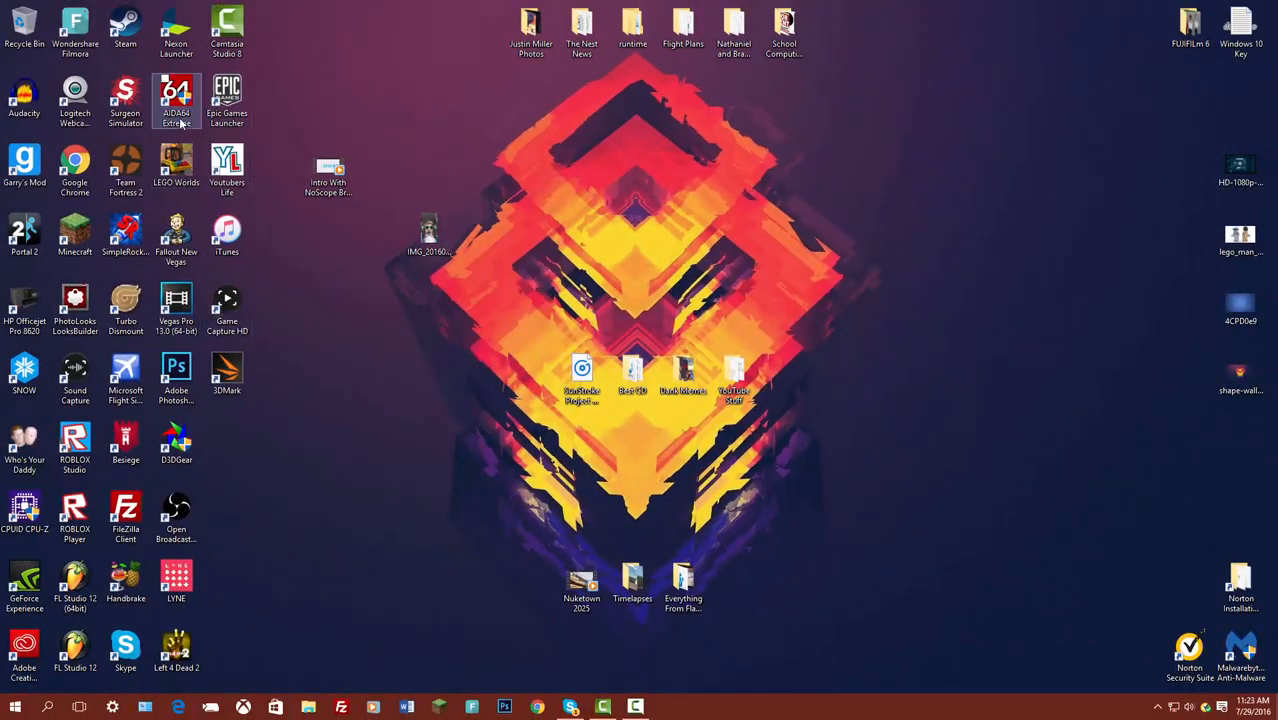
- Launch AIDA64 Extreme, review the FX-8320E CPUID details, and dismiss that window
{"action": "double_click", "coordinate": [176, 98]}
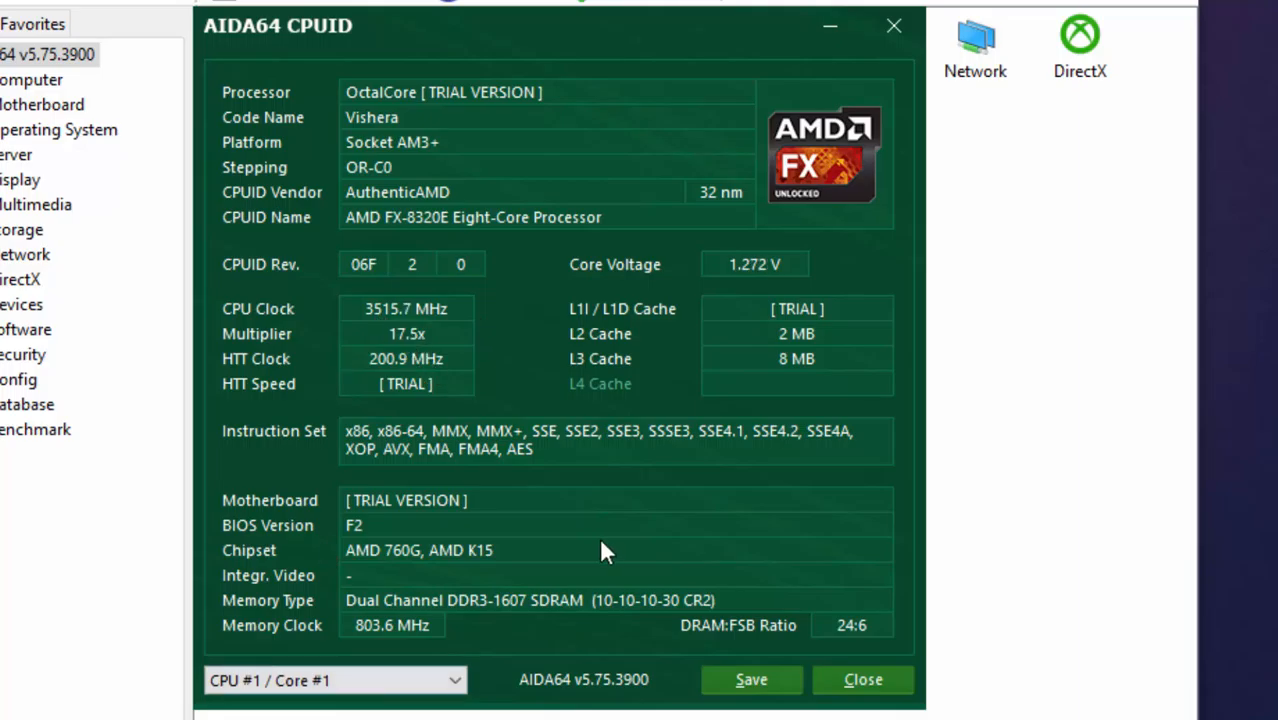
{"action": "mouse_move", "coordinate": [304, 624]}
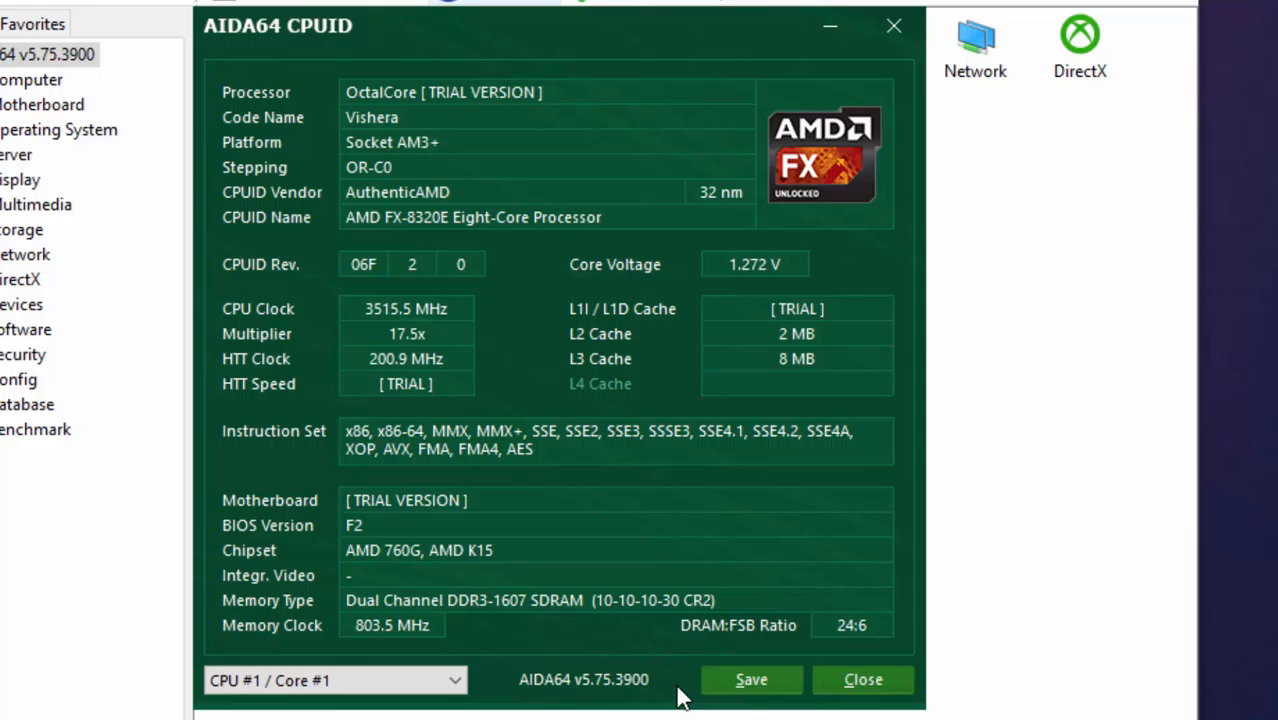
{"action": "left_click", "coordinate": [752, 680]}
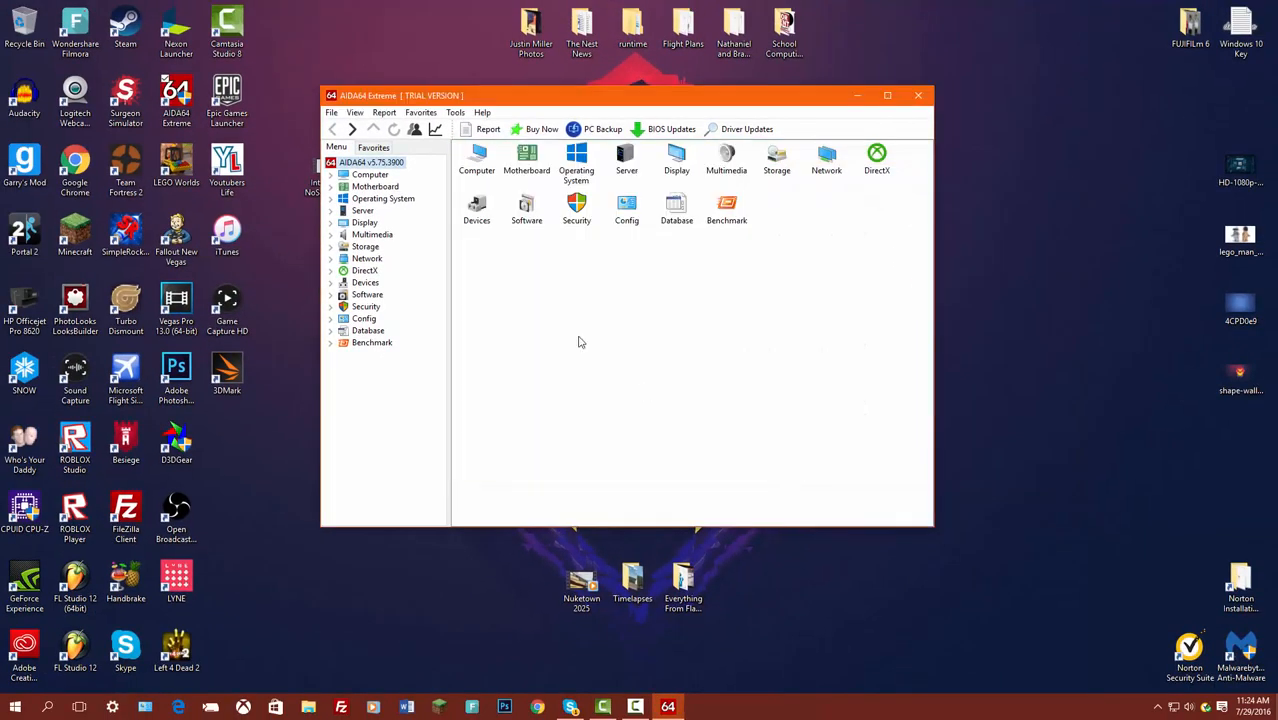
{"action": "mouse_move", "coordinate": [726, 212]}
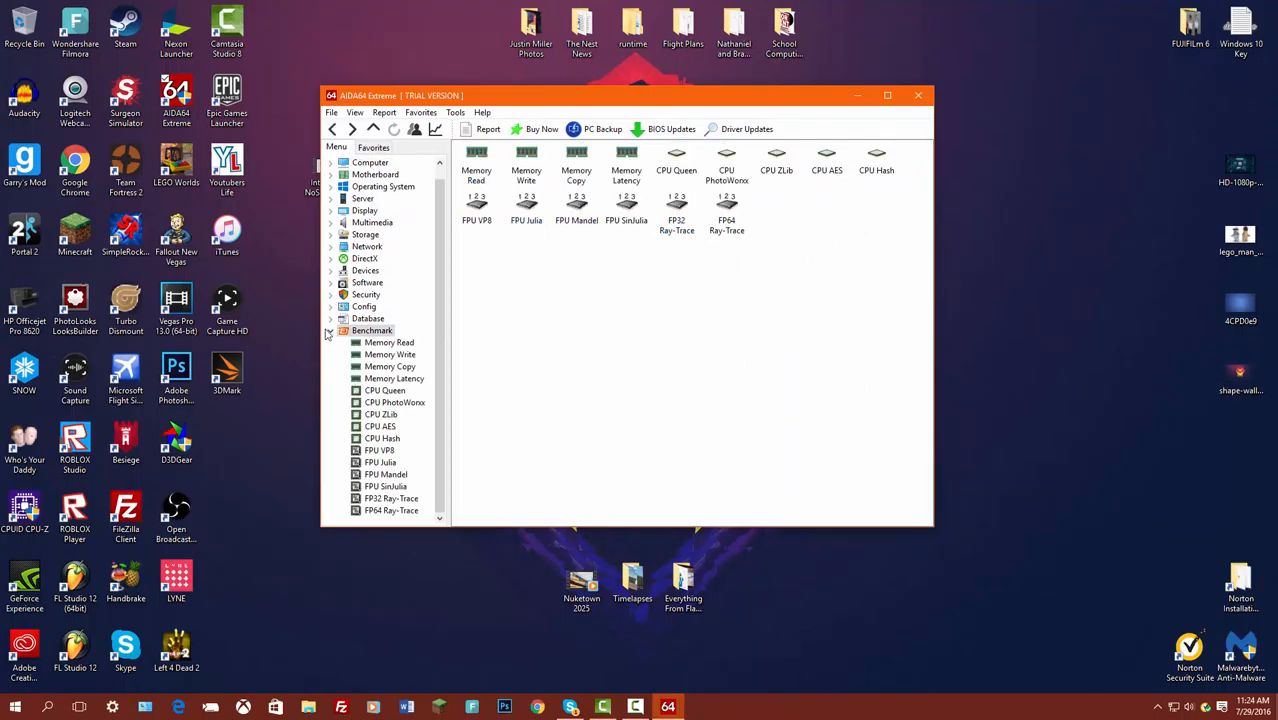
- Exit AIDA64 Extreme, returning to the desktop
{"action": "left_click", "coordinate": [920, 96]}
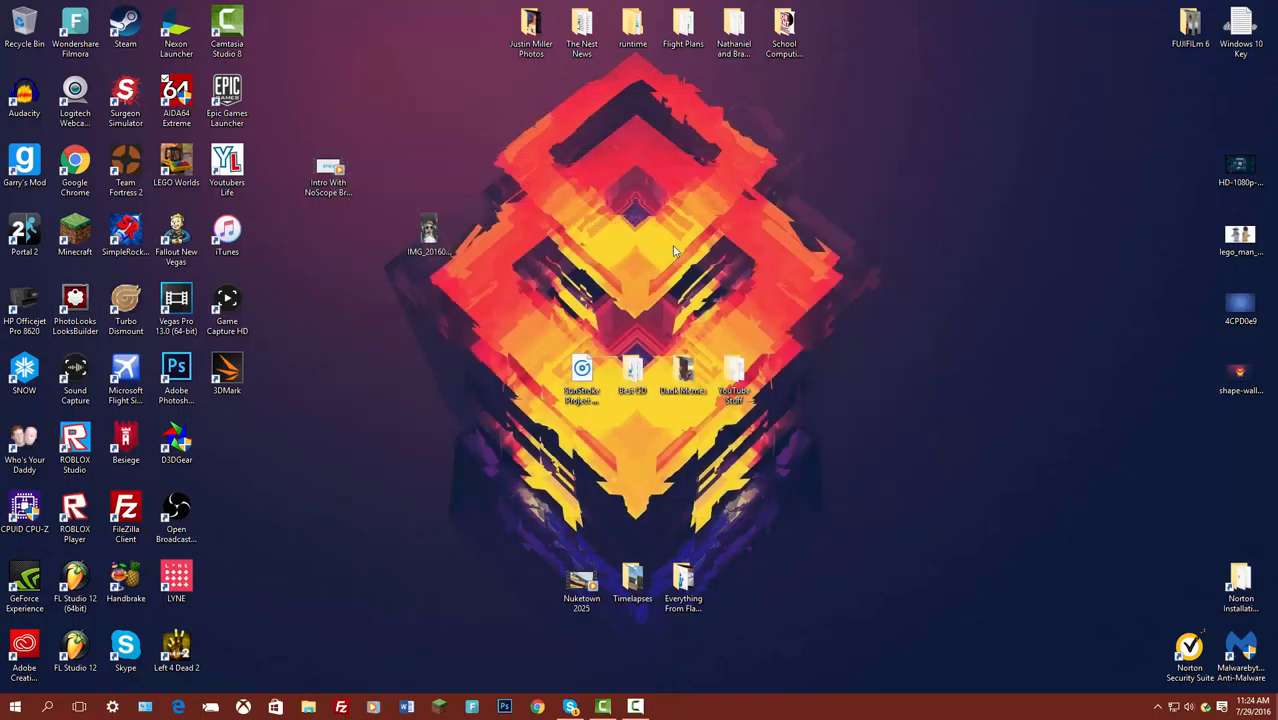
- Search the Start menu for 'device manager' and launch the Device Manager best match
{"action": "left_click", "coordinate": [10, 704]}
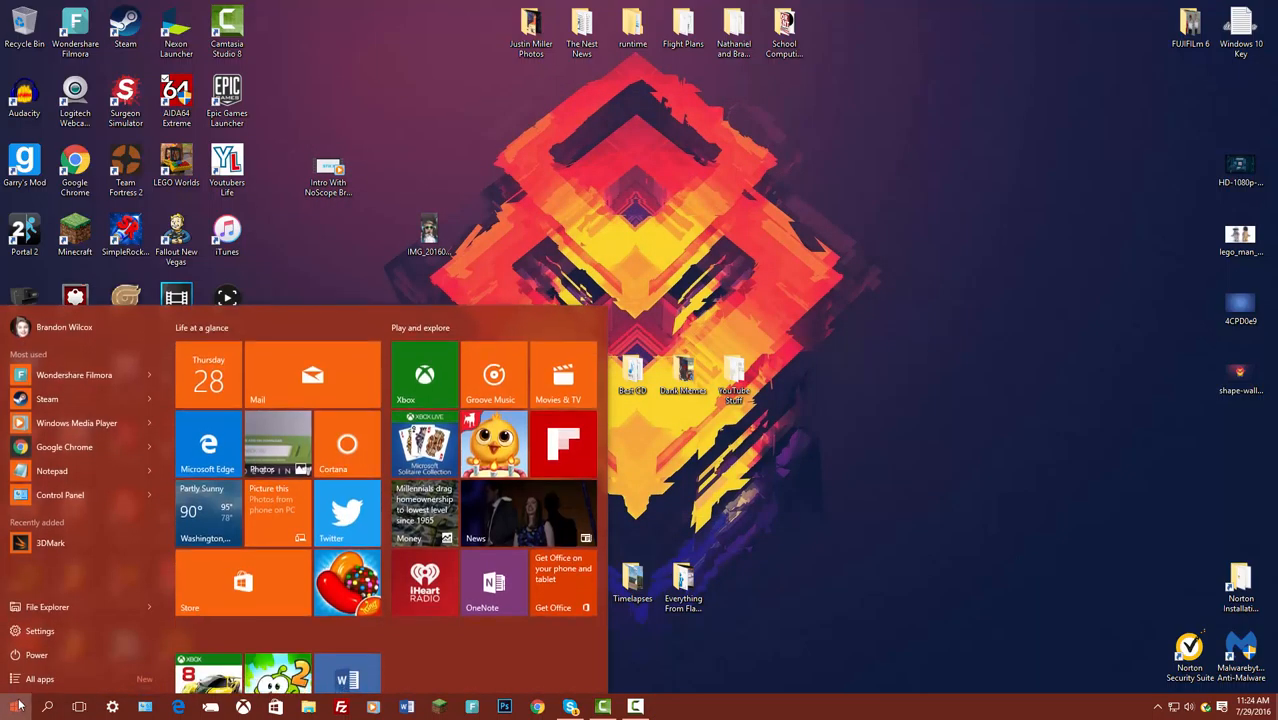
{"action": "type", "text": "deic"}
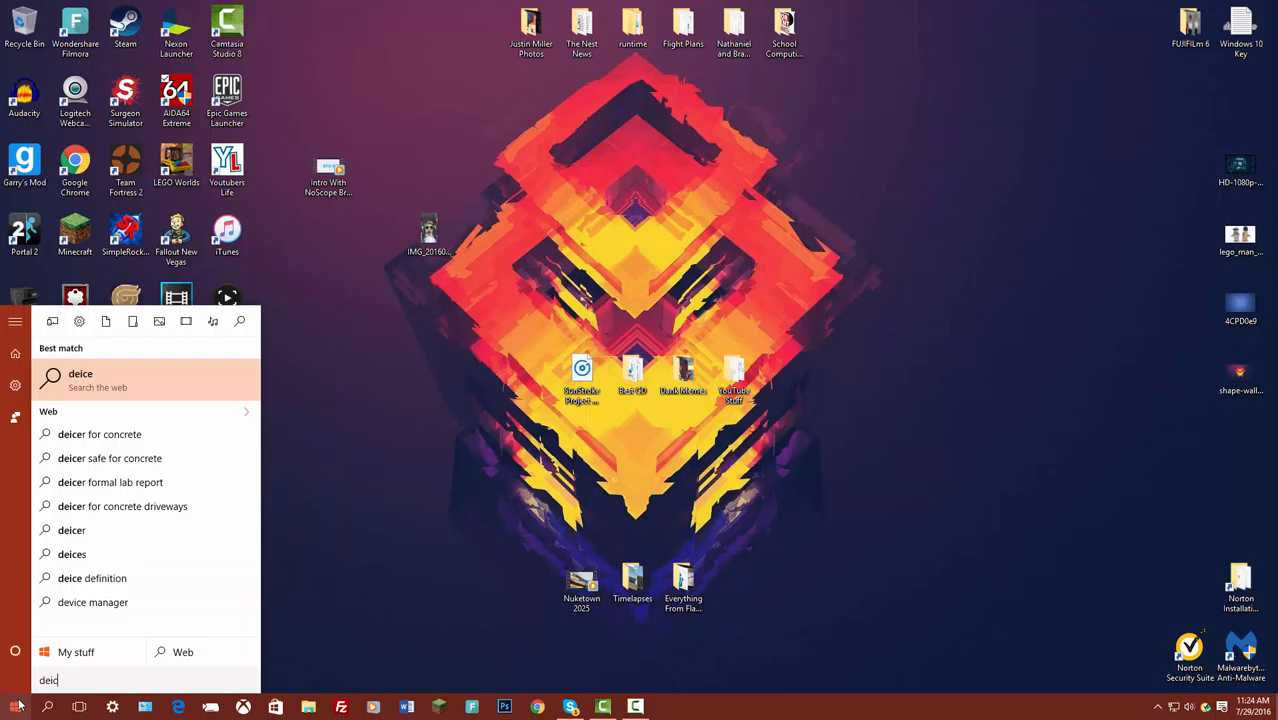
{"action": "type", "text": "device manager"}
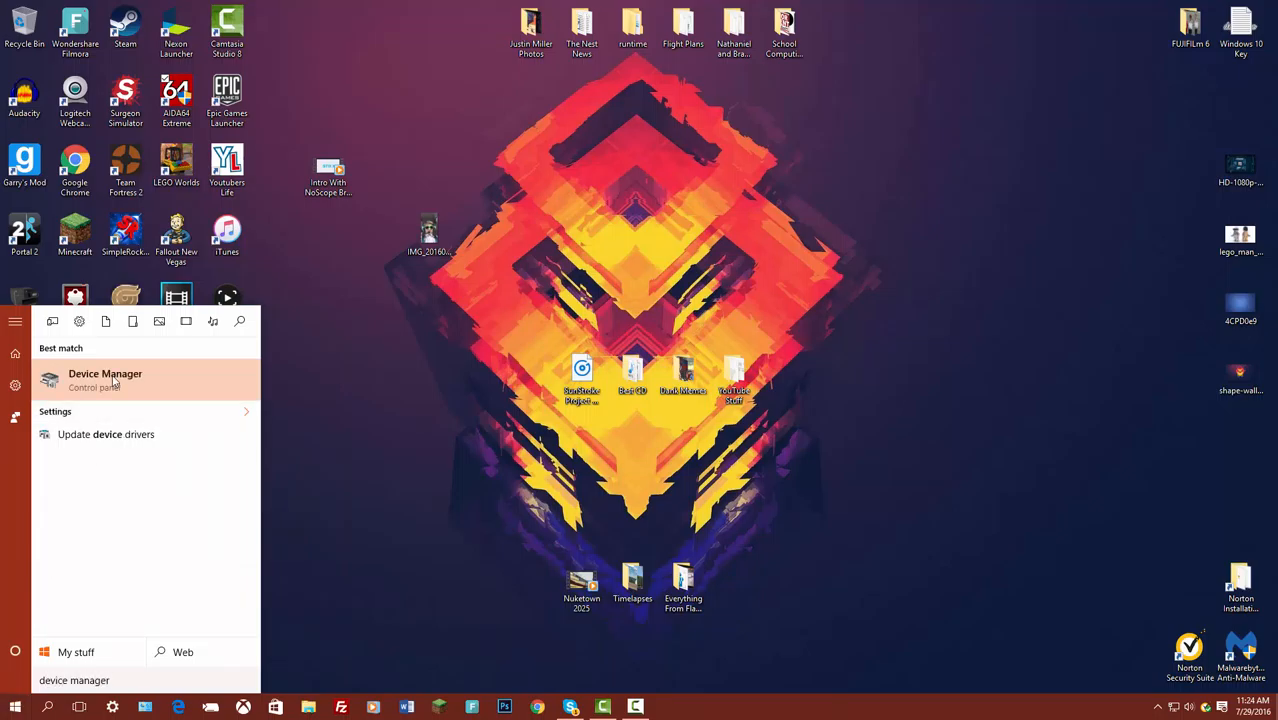
{"action": "left_click", "coordinate": [356, 300]}
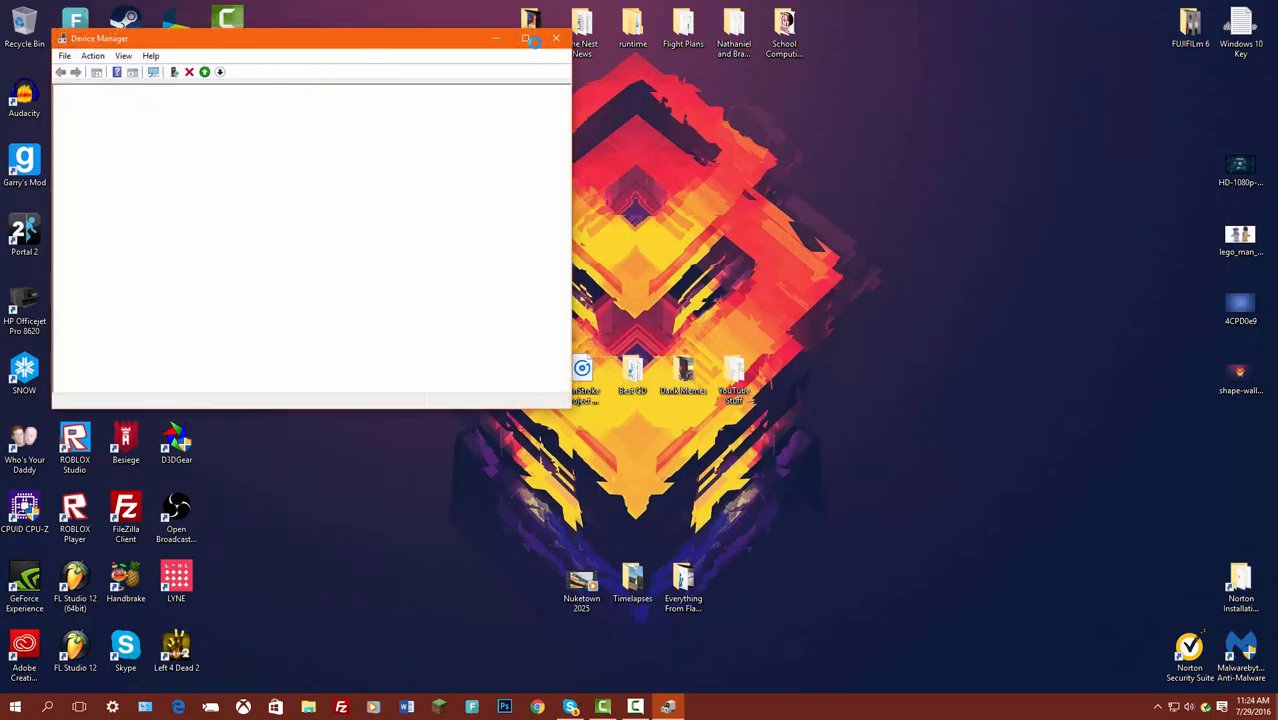
- Maximize Device Manager and expand Processors to list eight AMD FX-8320E core entries
{"action": "left_click", "coordinate": [534, 38]}
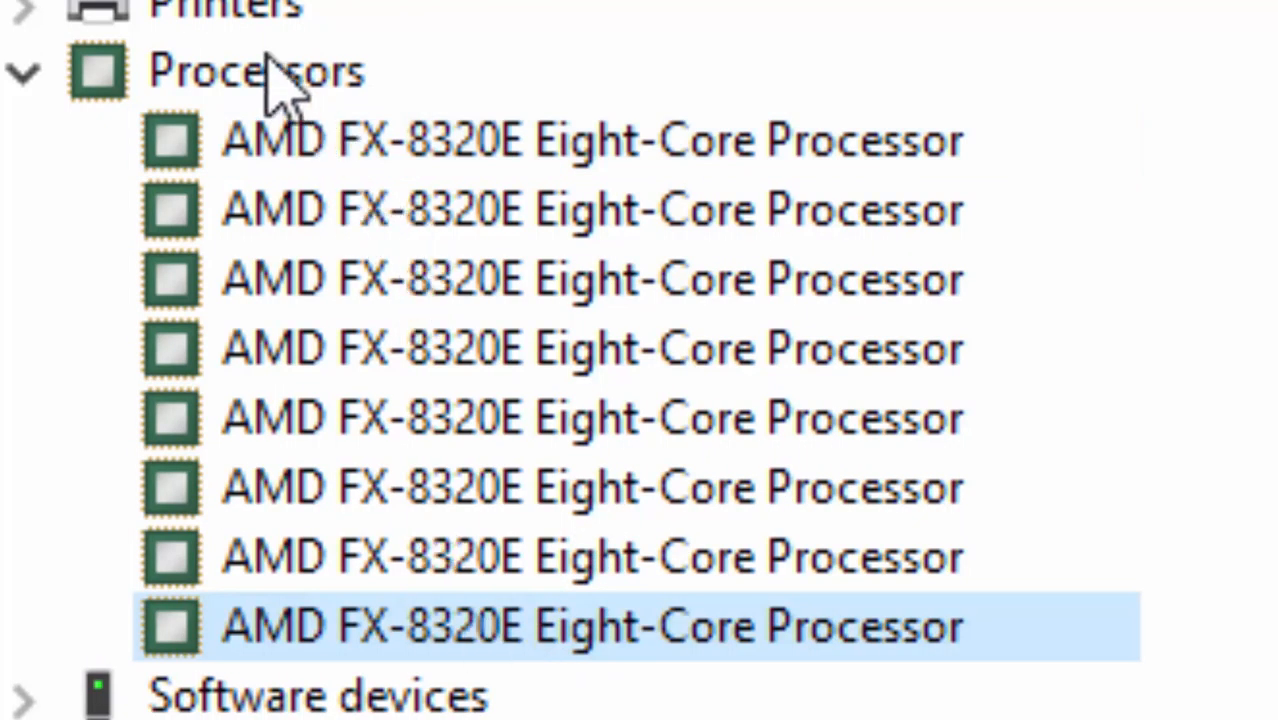
{"action": "left_click", "coordinate": [250, 72]}
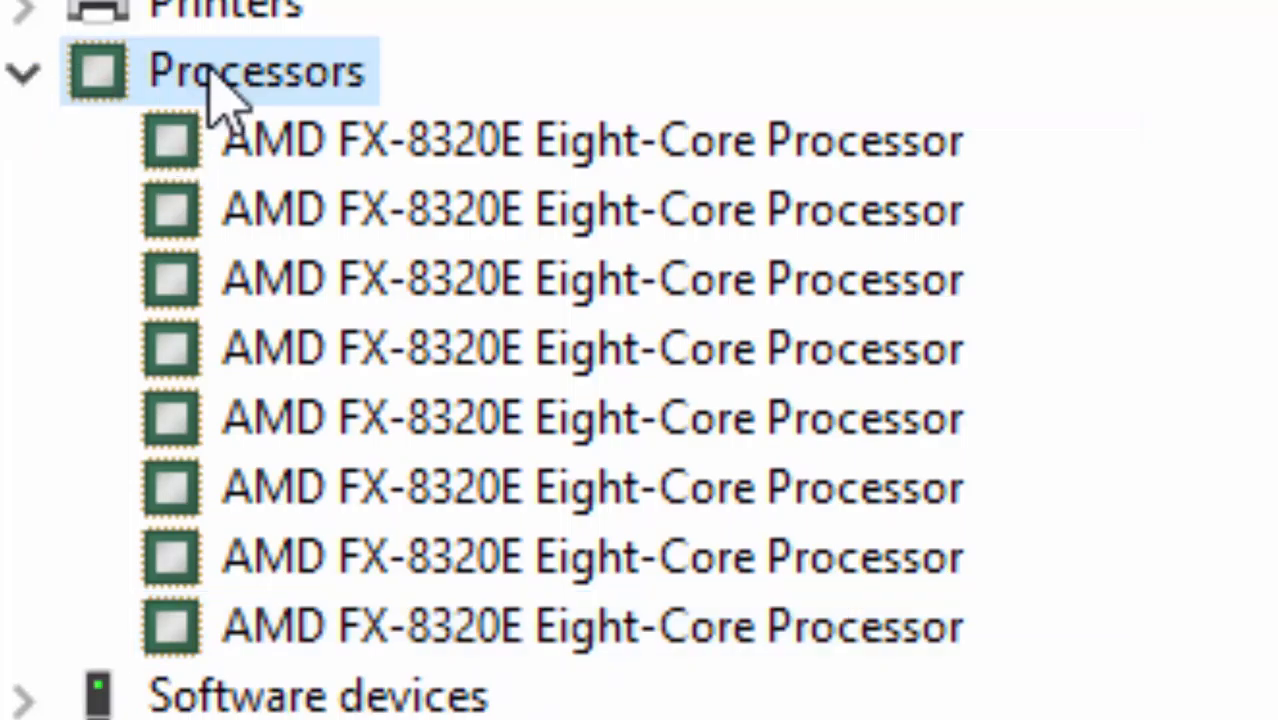
{"action": "mouse_move", "coordinate": [270, 160]}
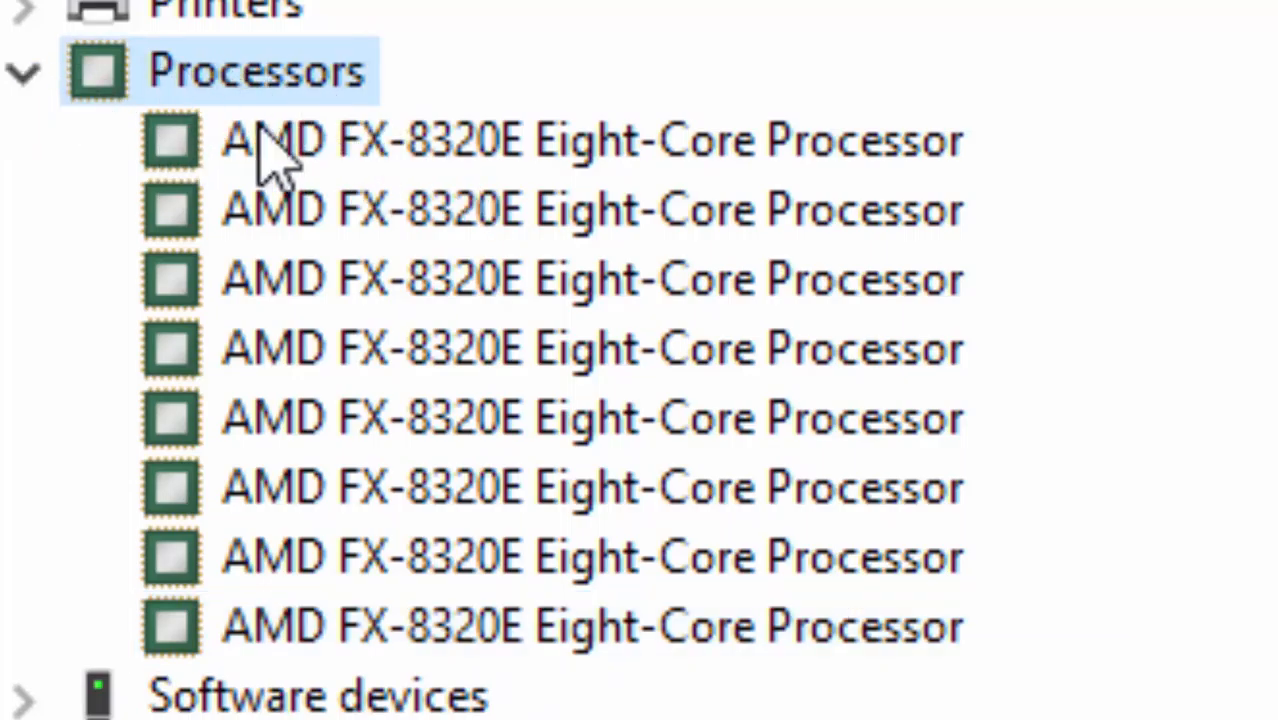
{"action": "left_click", "coordinate": [550, 424]}
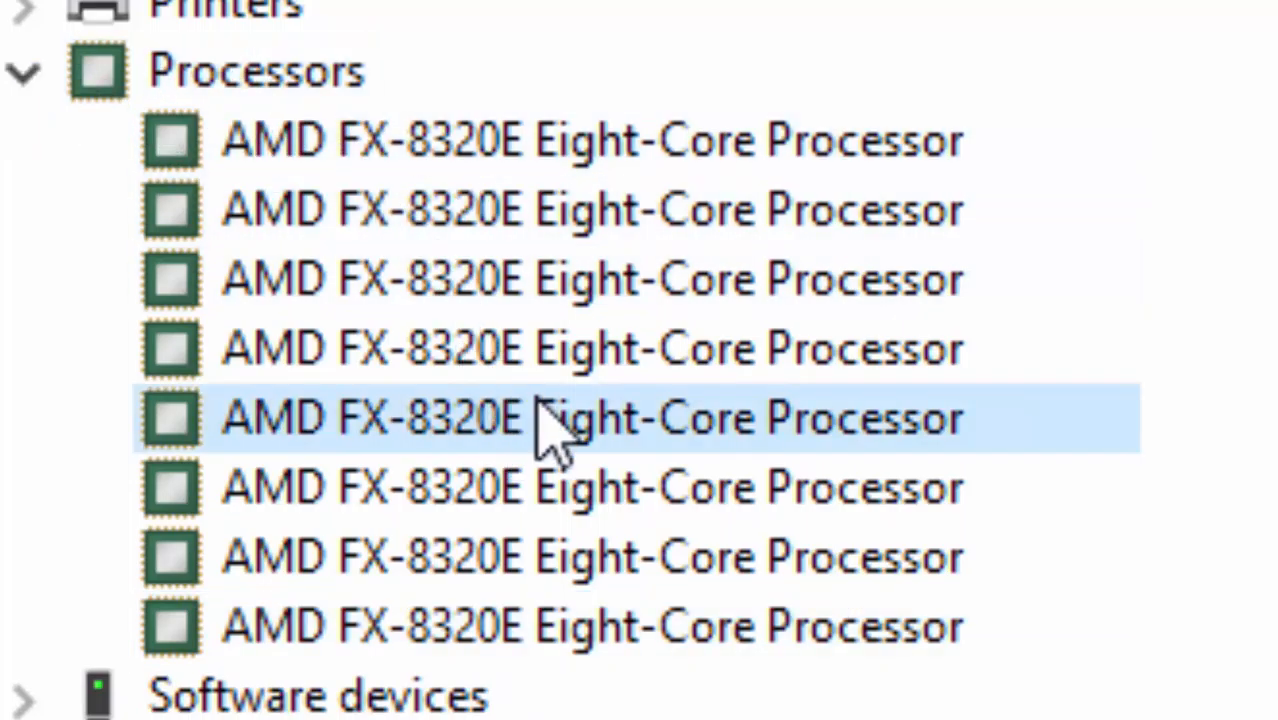
{"action": "mouse_move", "coordinate": [404, 144]}
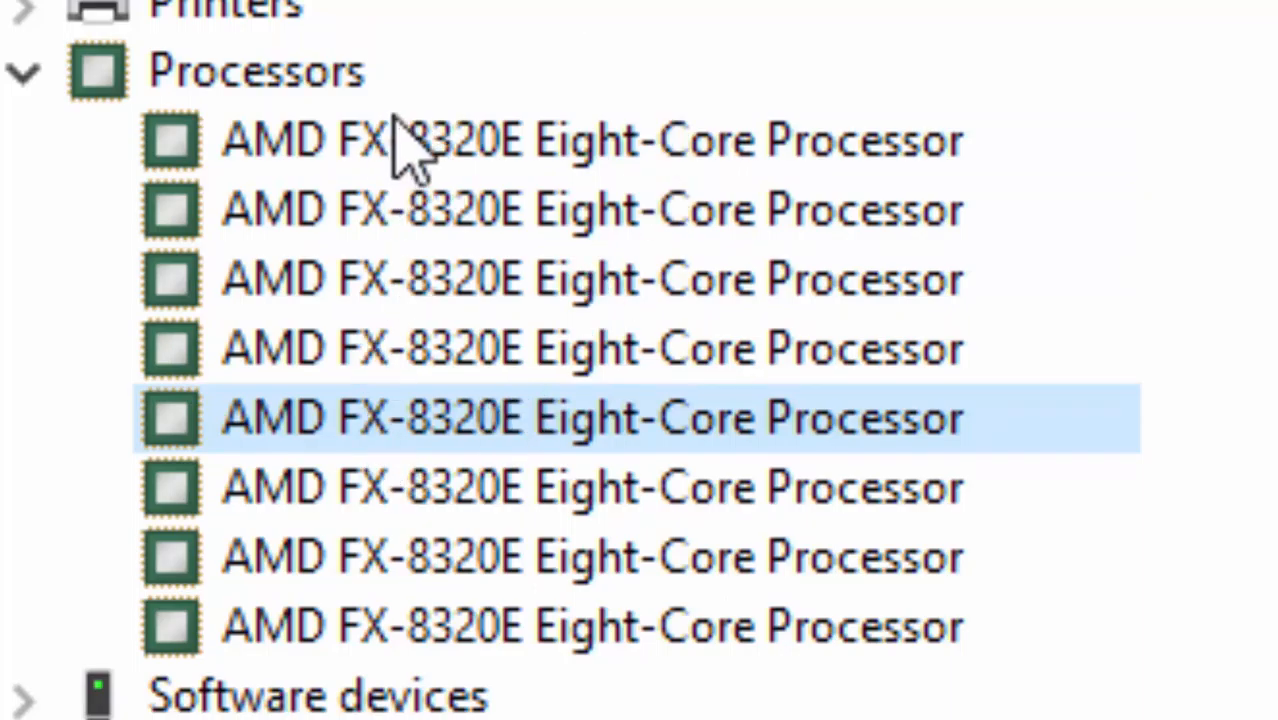
{"action": "mouse_move", "coordinate": [344, 536]}
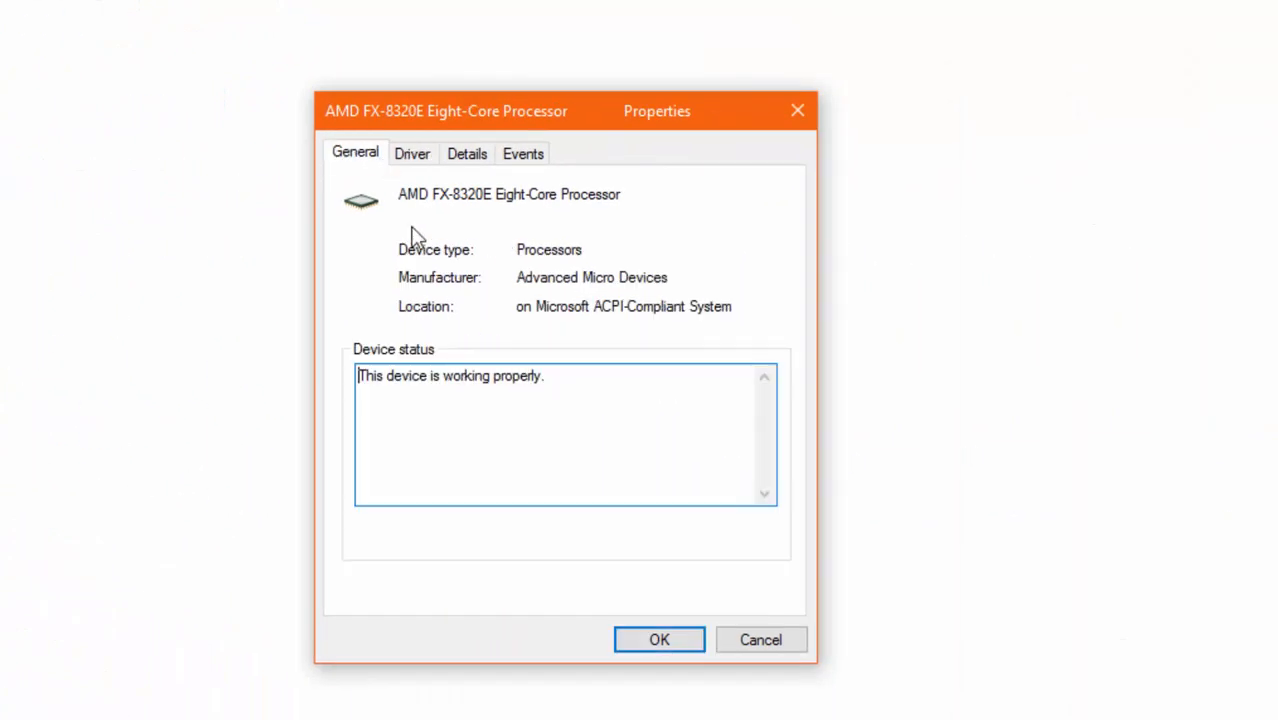
- Confirm a core's properties report it working properly, then dismiss the dialog with OK
{"action": "left_click", "coordinate": [412, 152]}
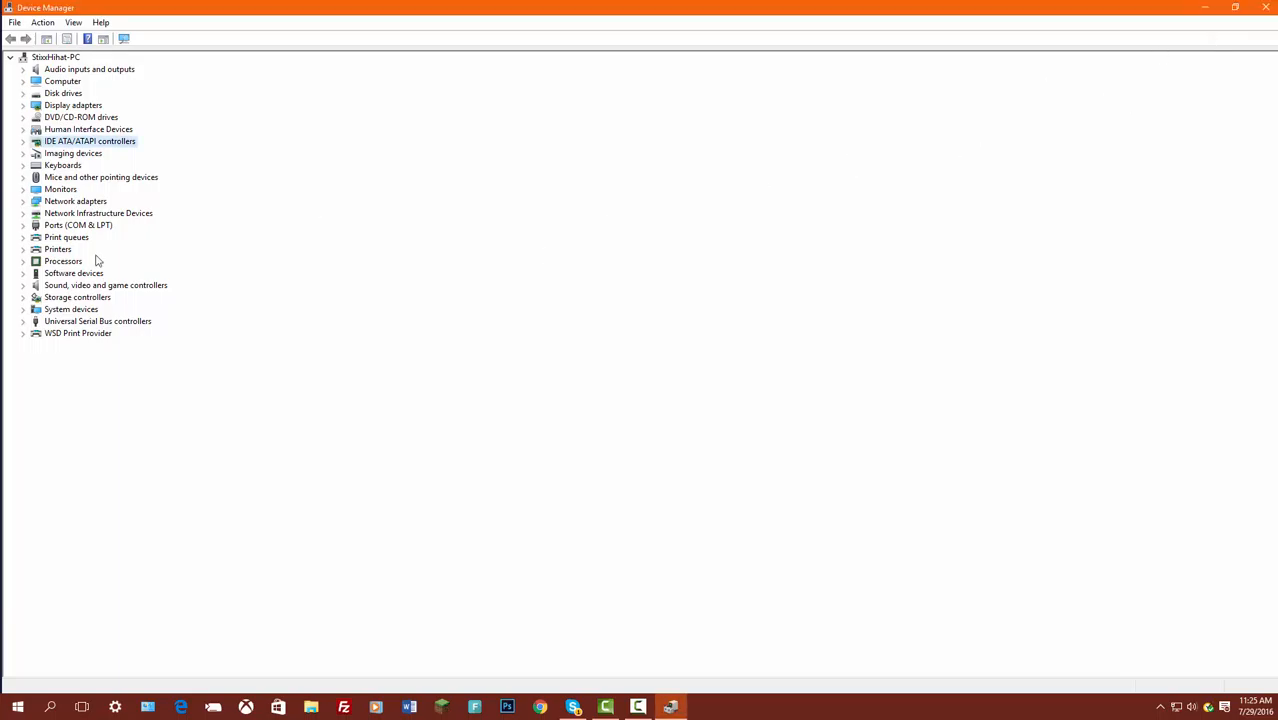
{"action": "left_click", "coordinate": [24, 260]}
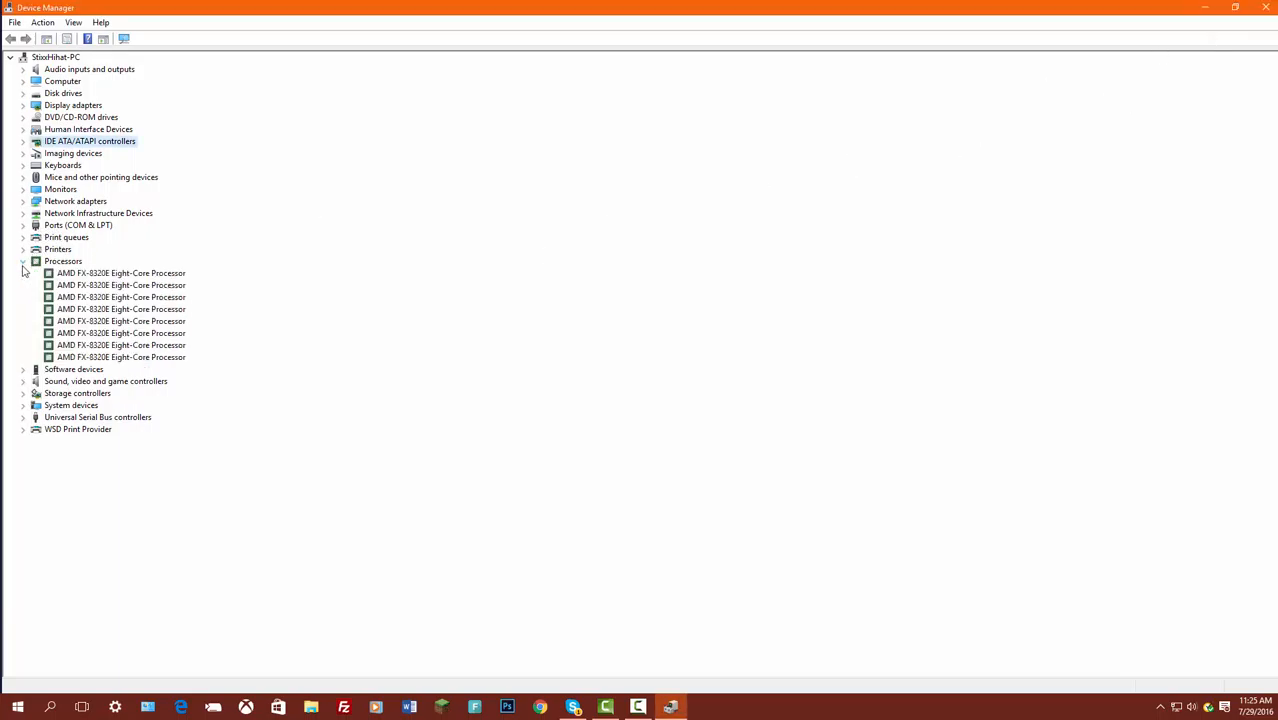
{"action": "left_click", "coordinate": [122, 272]}
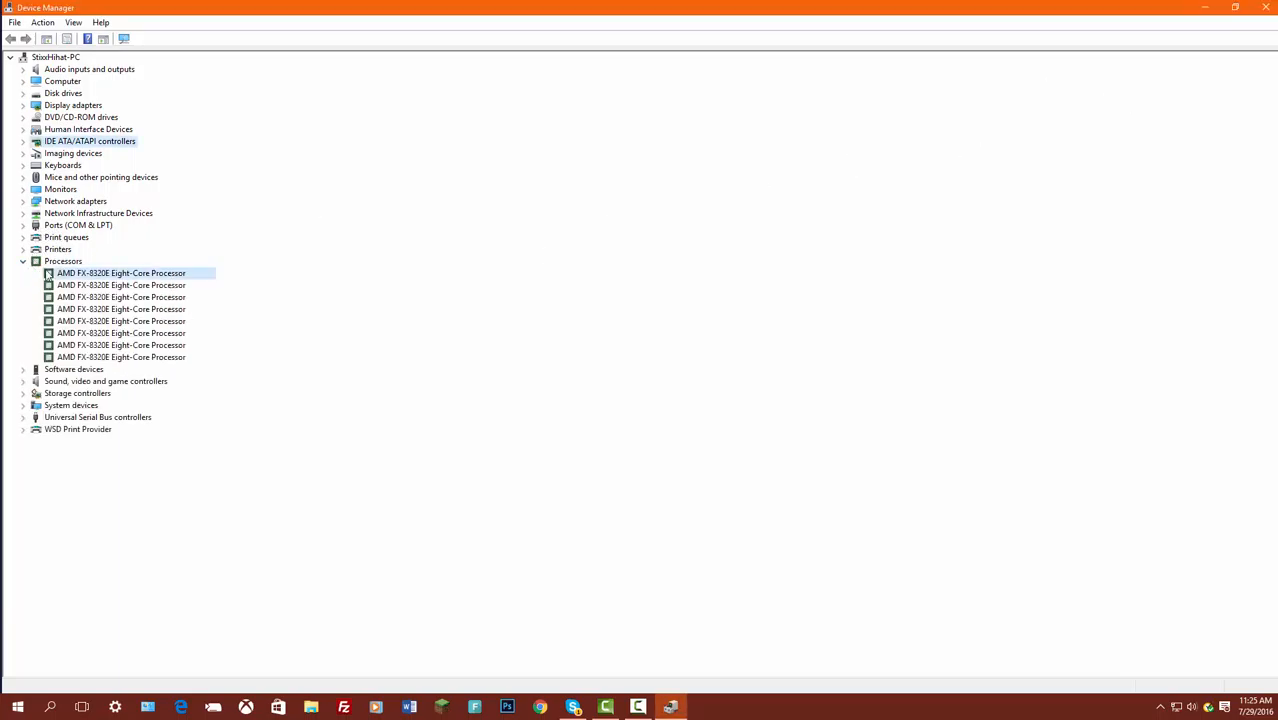
{"action": "left_click", "coordinate": [122, 320]}
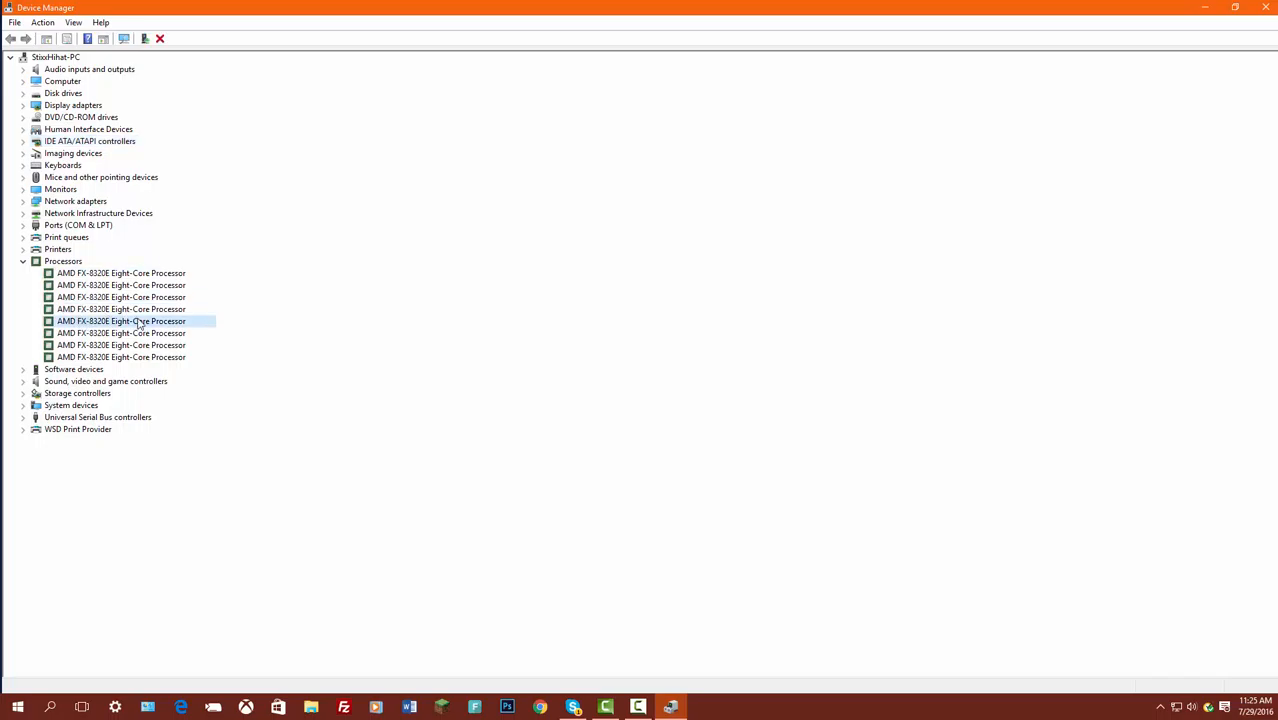
{"action": "mouse_move", "coordinate": [132, 308]}
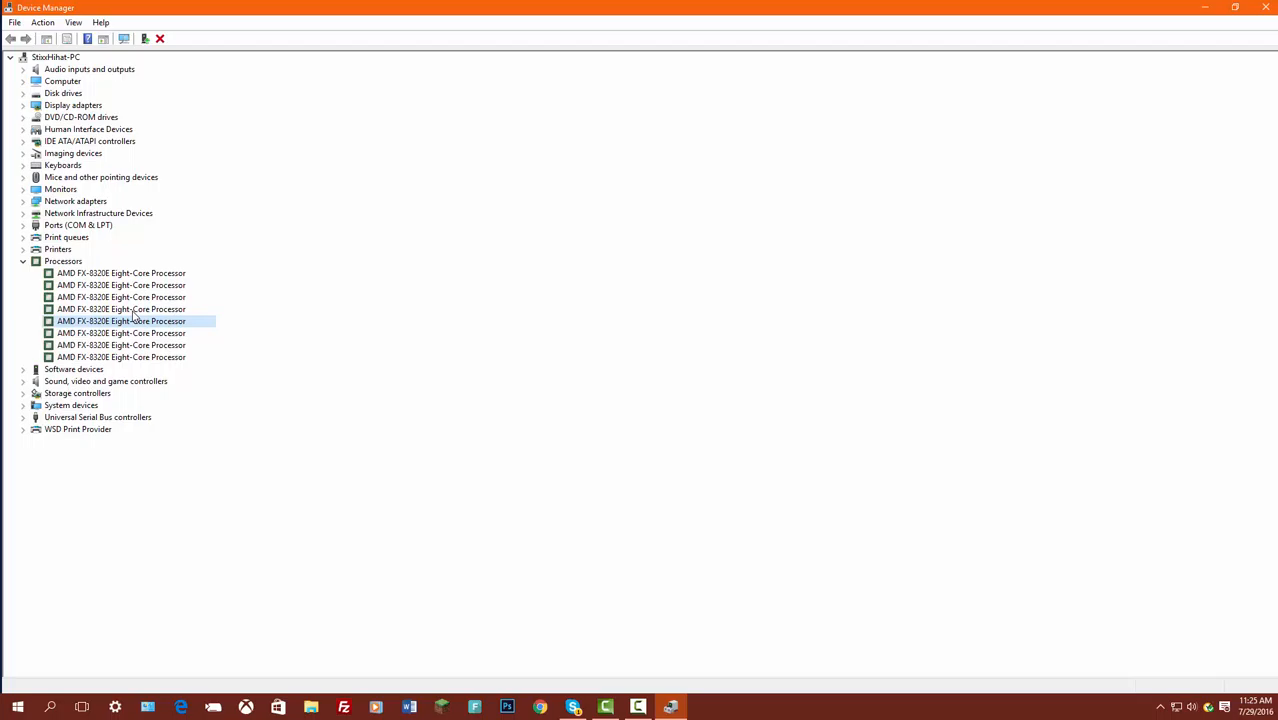
{"action": "left_click", "coordinate": [22, 260]}
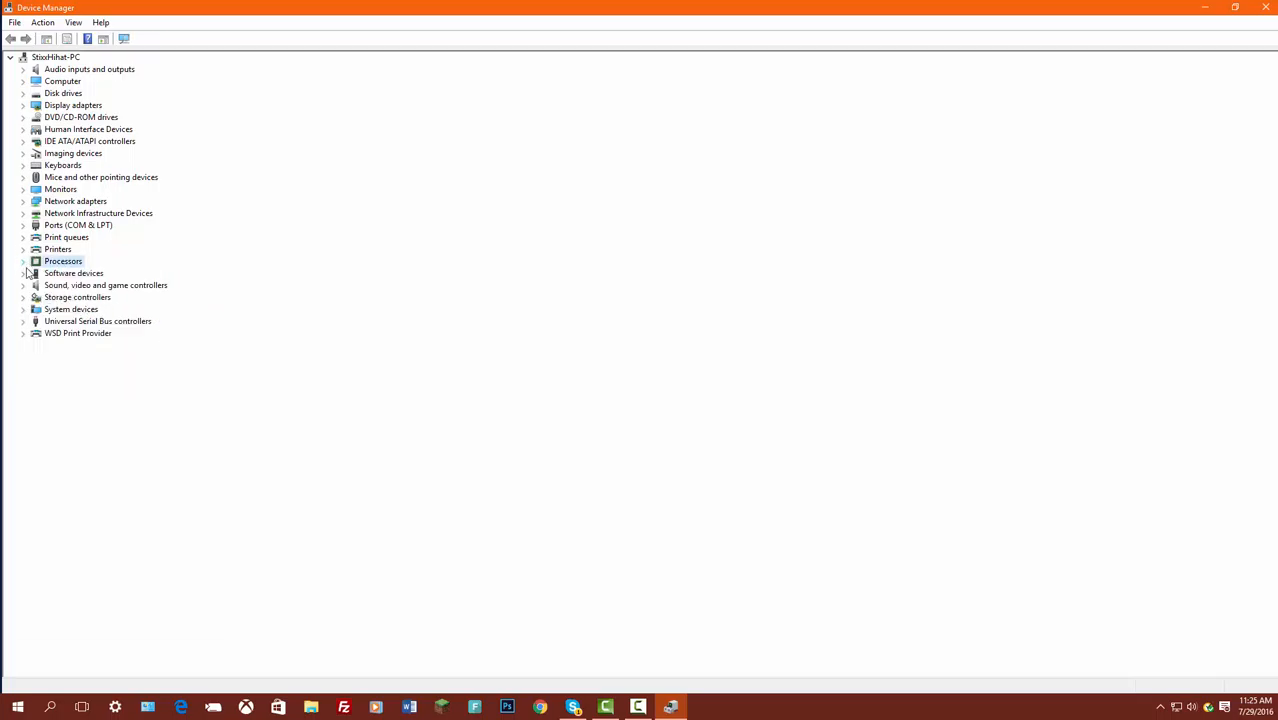
{"action": "left_click", "coordinate": [22, 272]}
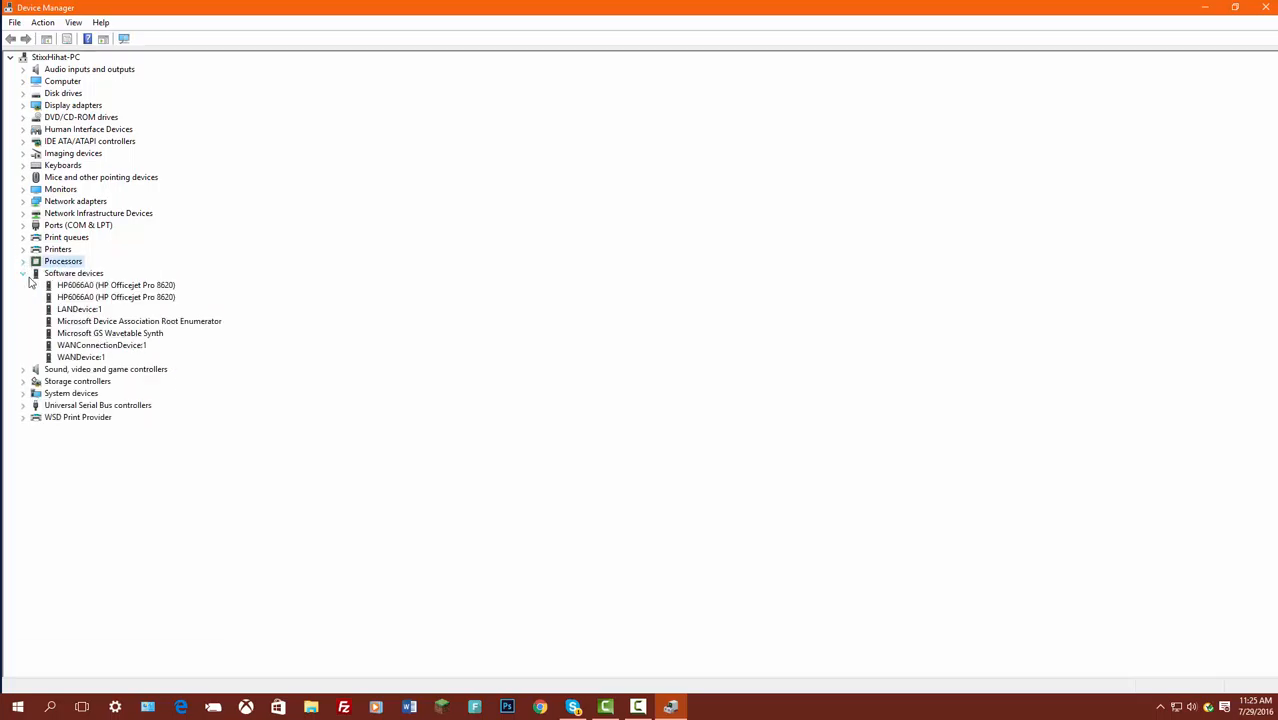
{"action": "left_click", "coordinate": [24, 272]}
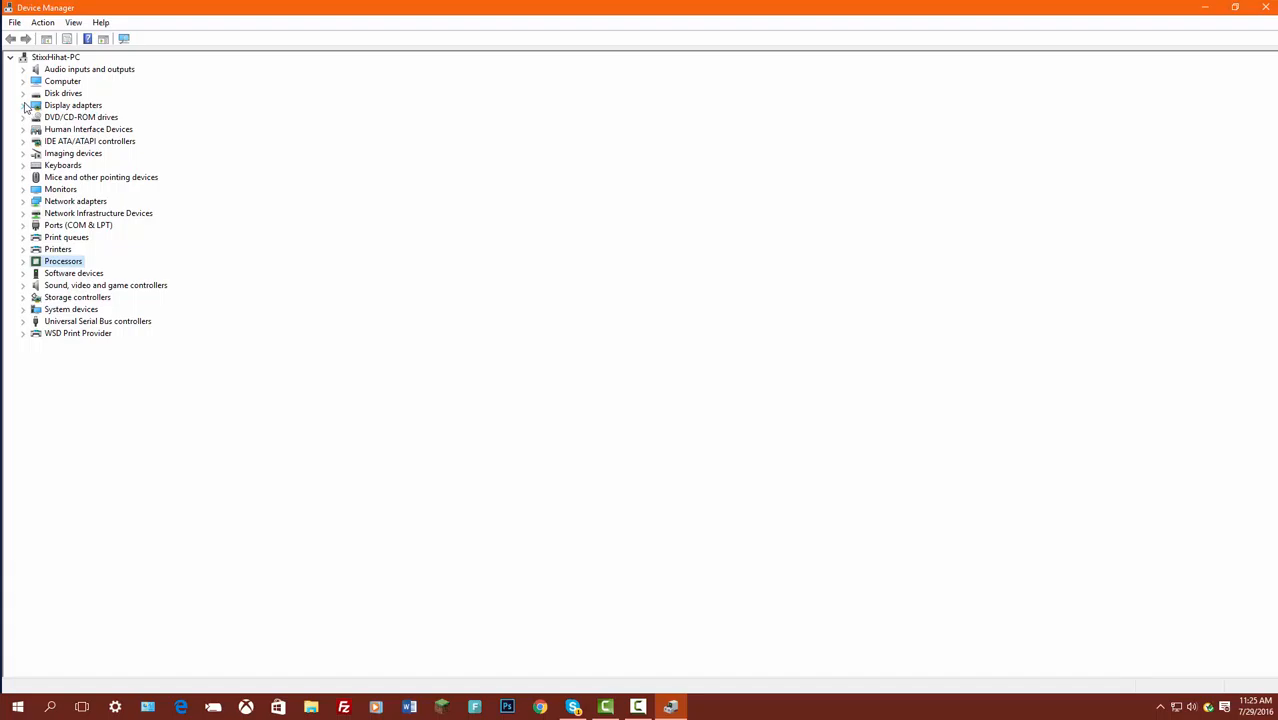
- Expand Disk drives and select each of the Maxtor and two Seagate ATA drives
{"action": "left_click", "coordinate": [22, 92]}
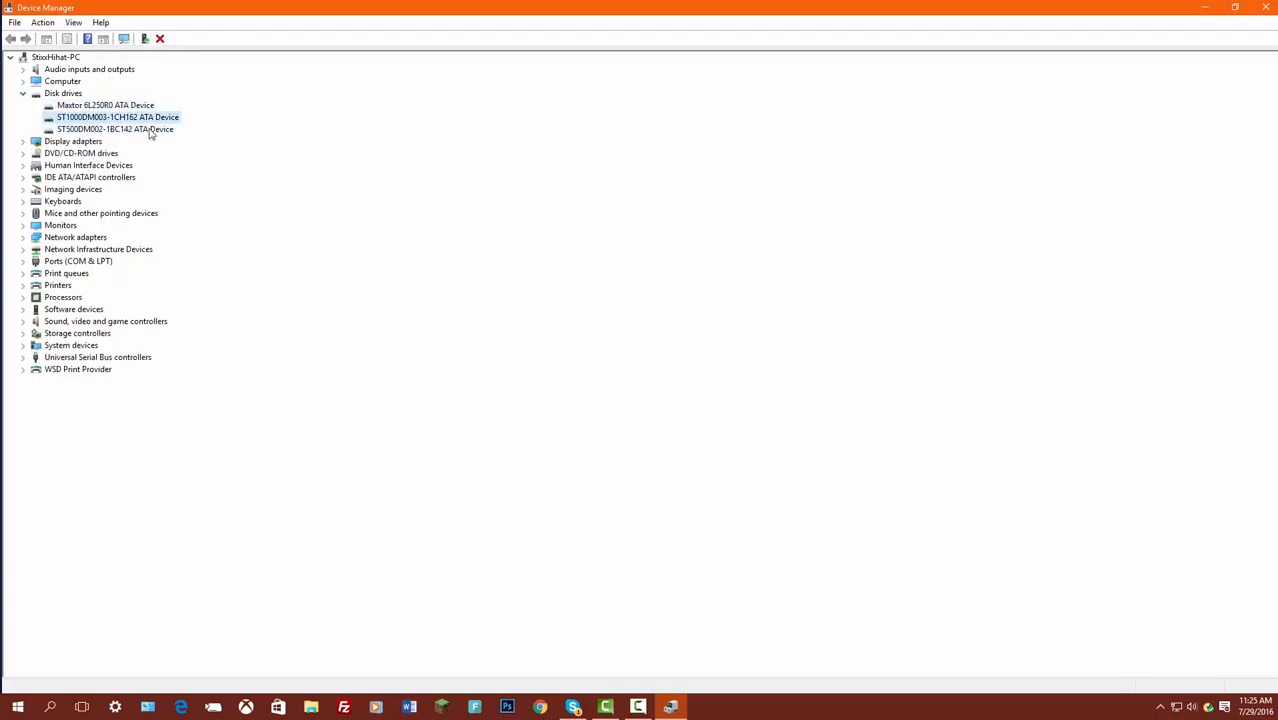
{"action": "left_click", "coordinate": [112, 128]}
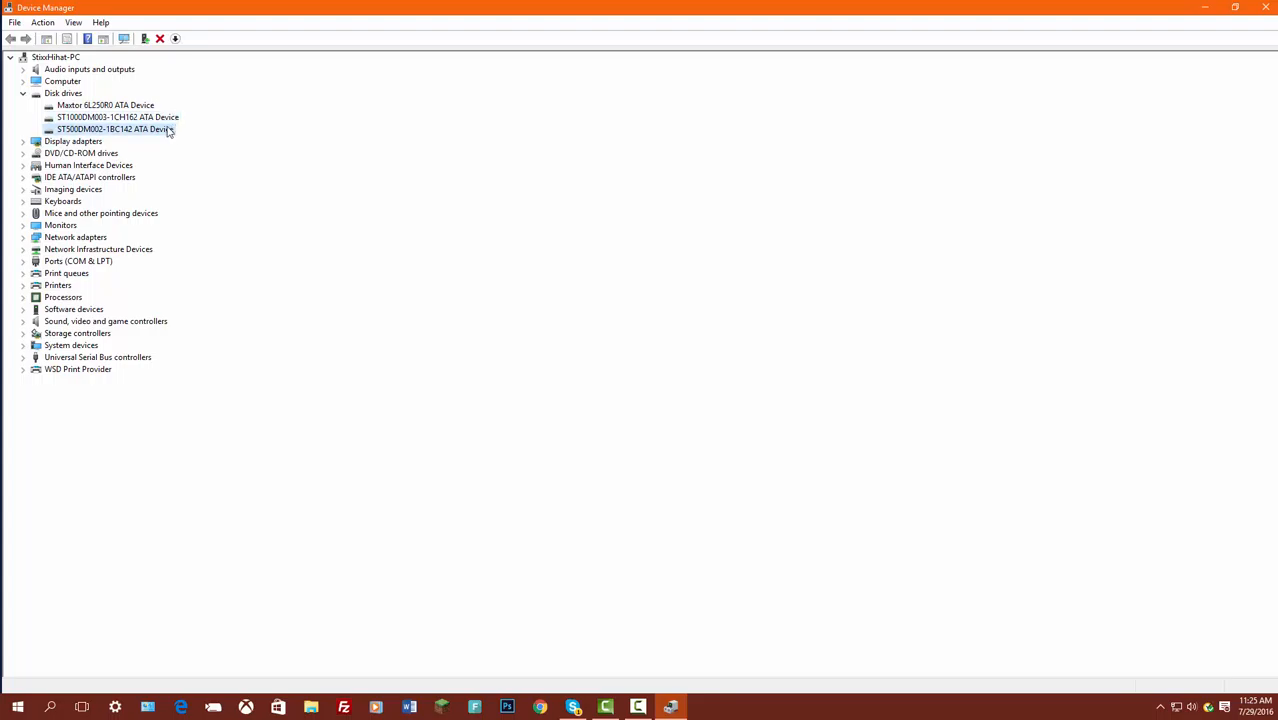
{"action": "left_click", "coordinate": [90, 116]}
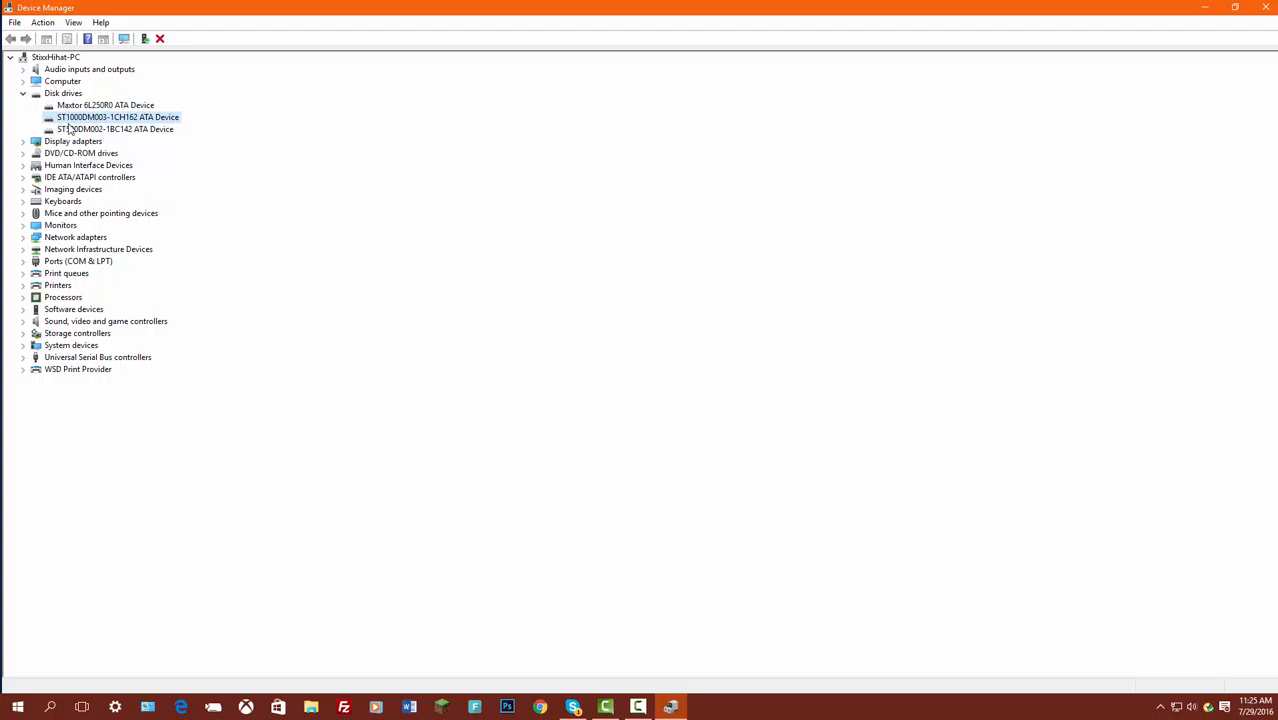
{"action": "left_click", "coordinate": [114, 128]}
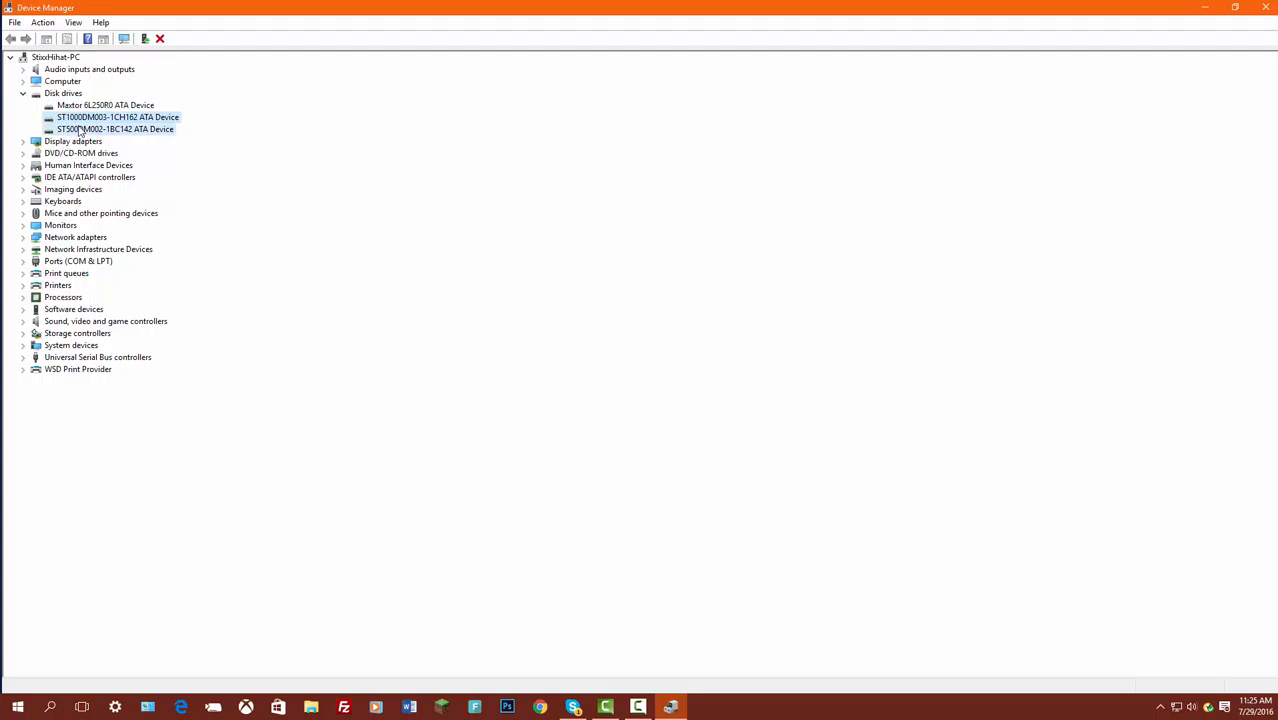
{"action": "left_click", "coordinate": [106, 104]}
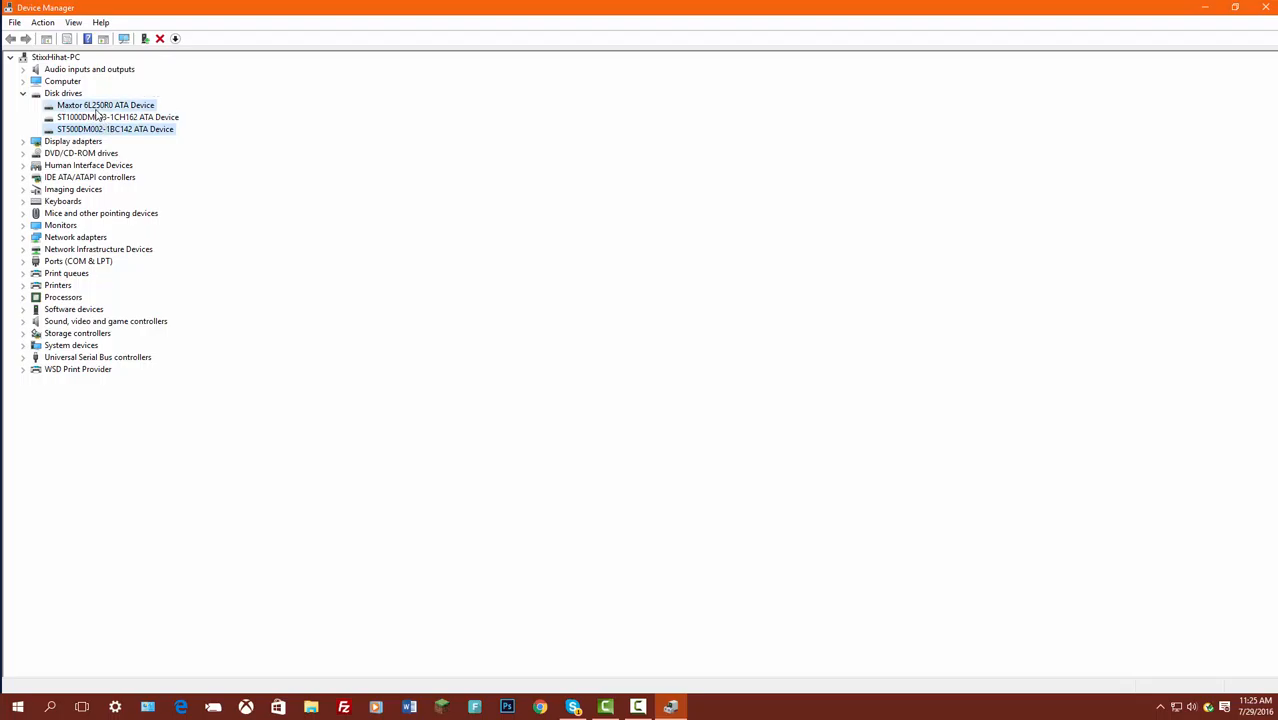
{"action": "left_click", "coordinate": [118, 116]}
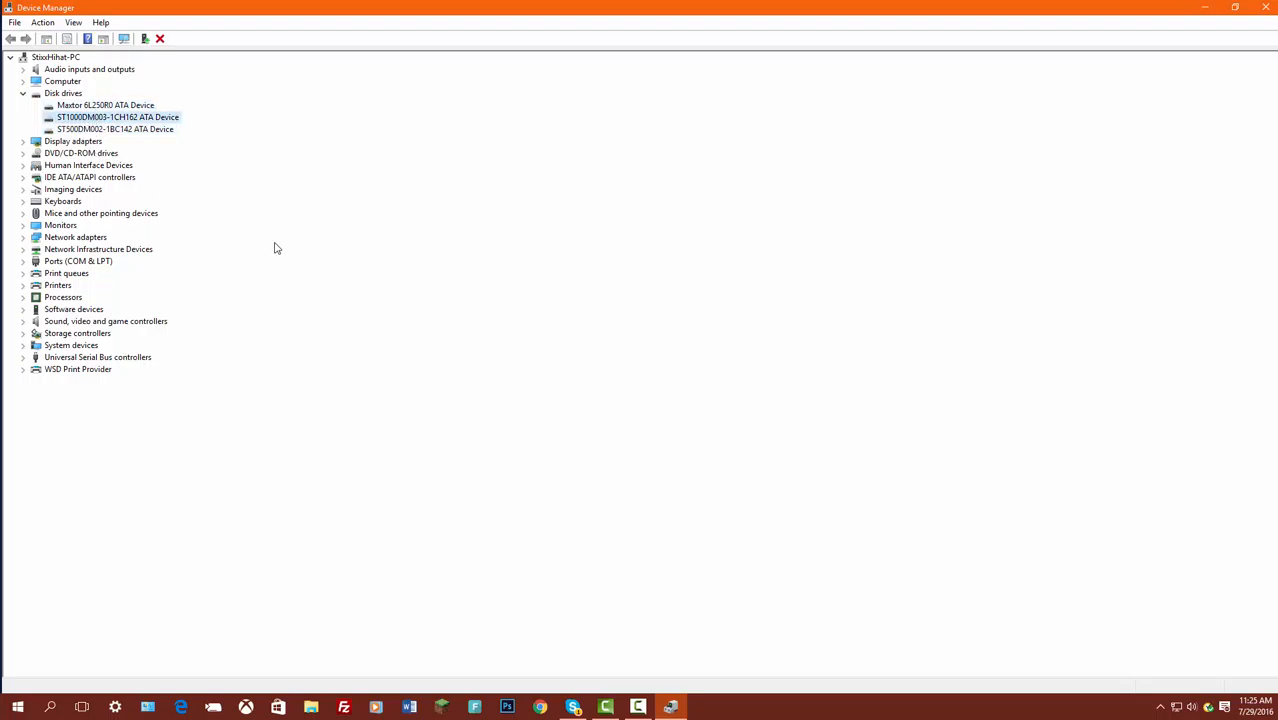
{"action": "right_click", "coordinate": [106, 104]}
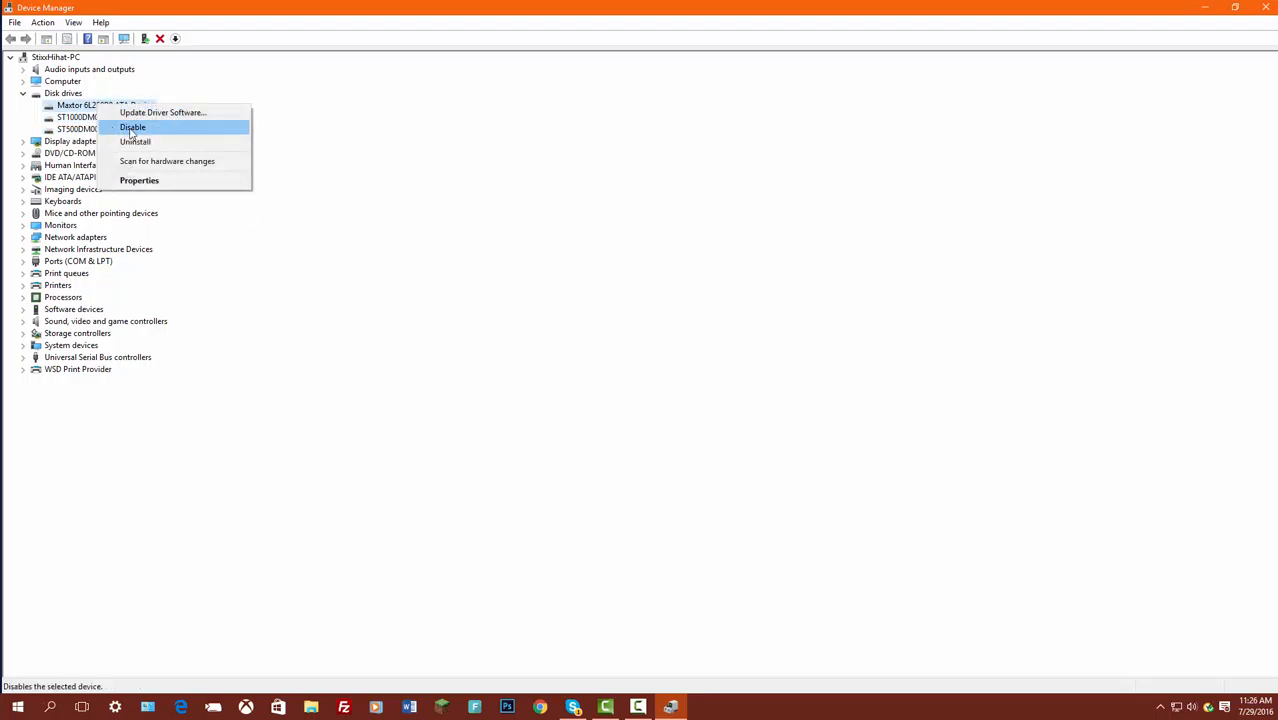
{"action": "left_click", "coordinate": [140, 180]}
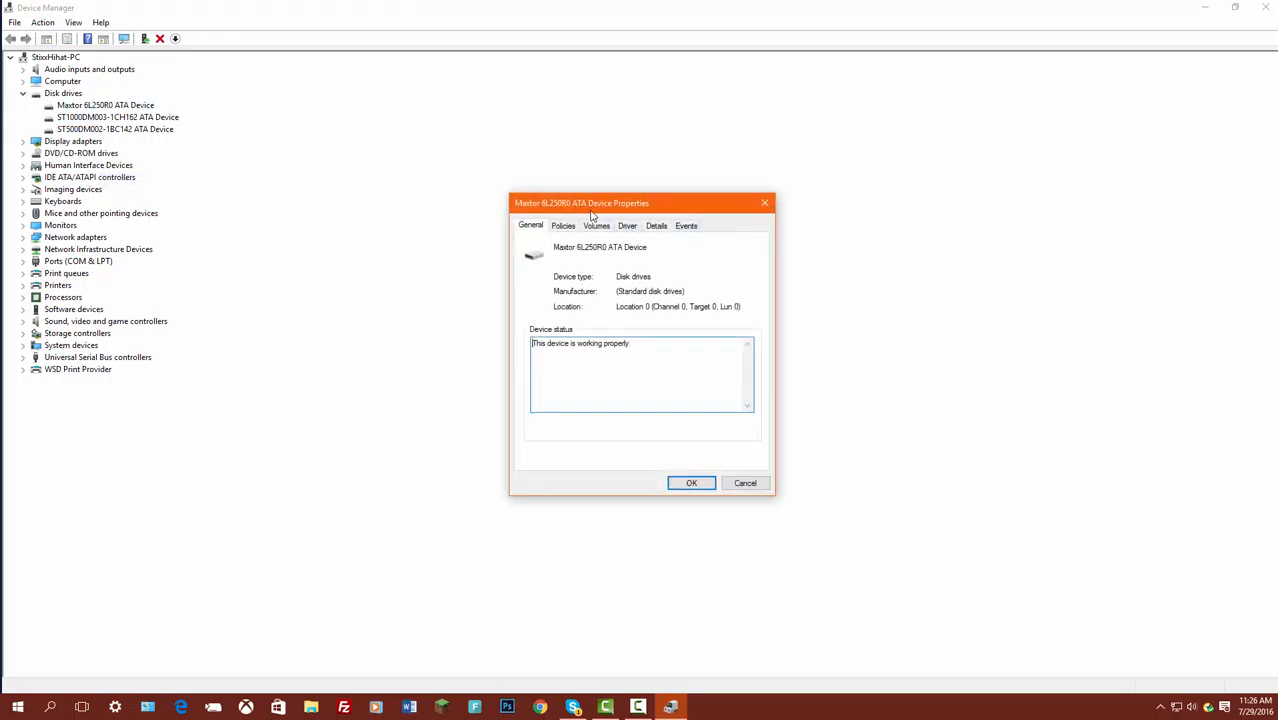
{"action": "mouse_move", "coordinate": [534, 230]}
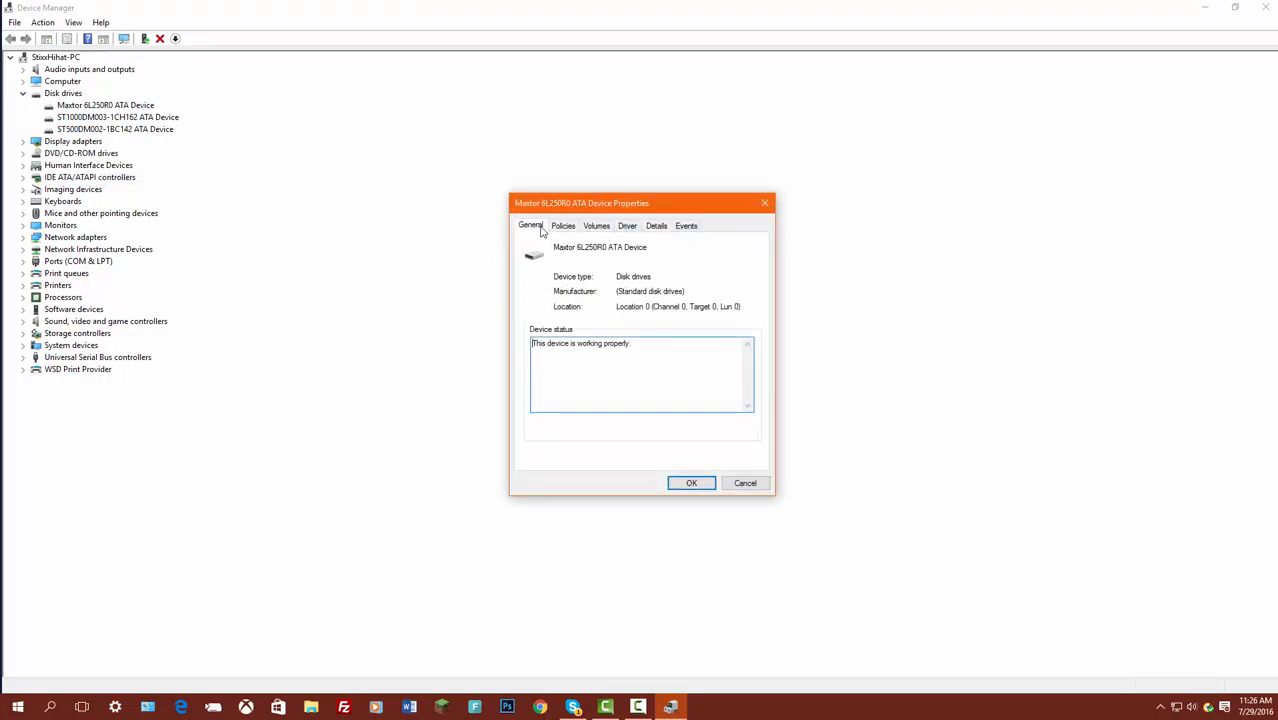
{"action": "left_click", "coordinate": [564, 224]}
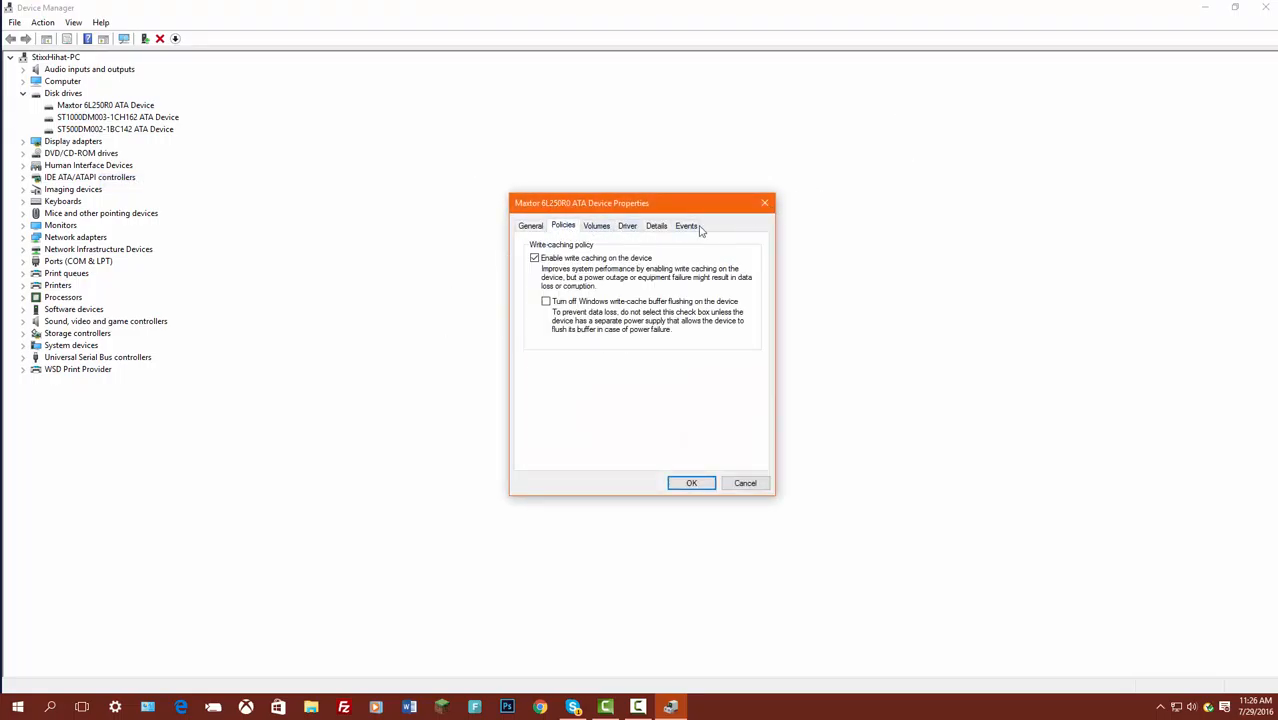
{"action": "left_click", "coordinate": [692, 482]}
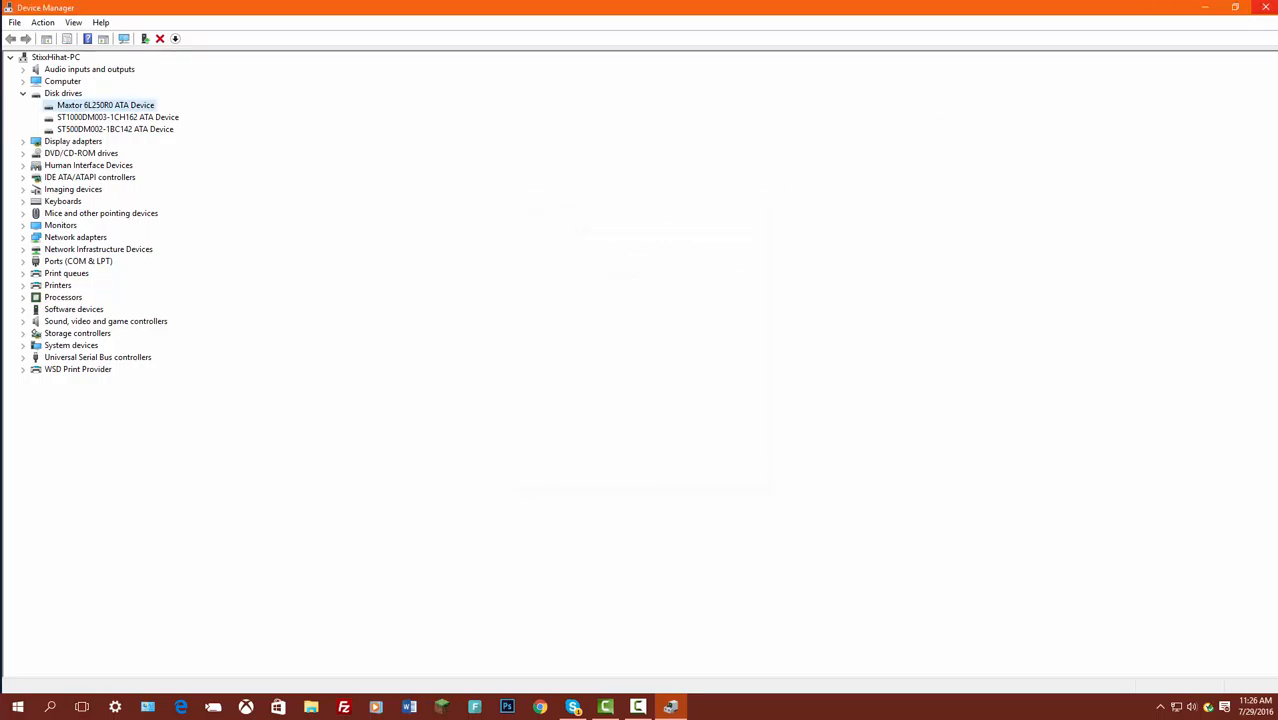